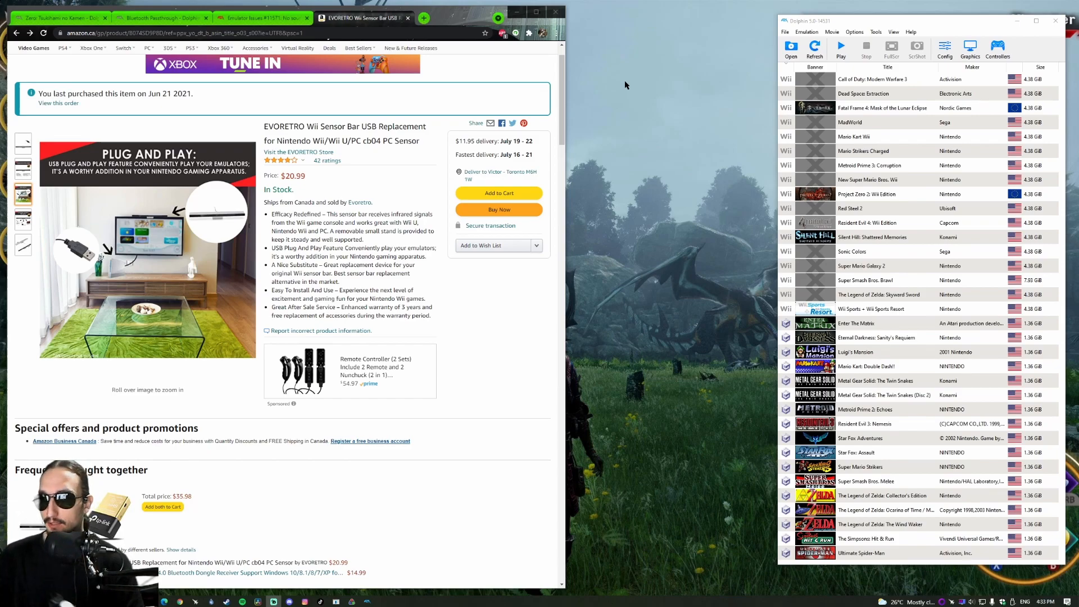
mouse_move(481, 74)
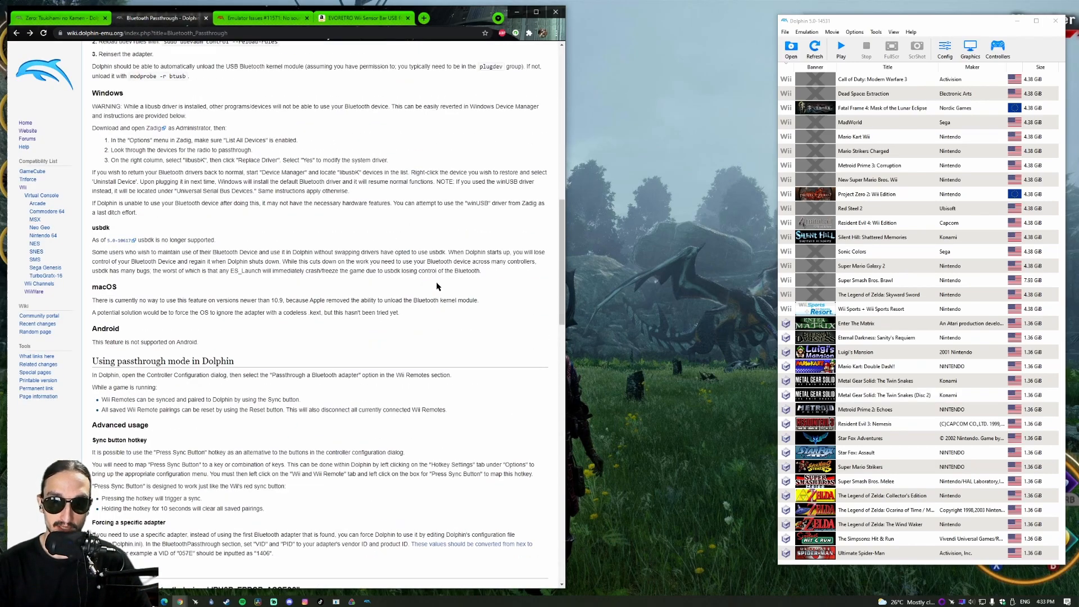
Step: Scroll through the passthrough troubleshooting notes and the adapter compatibility table
scroll(down, 3)
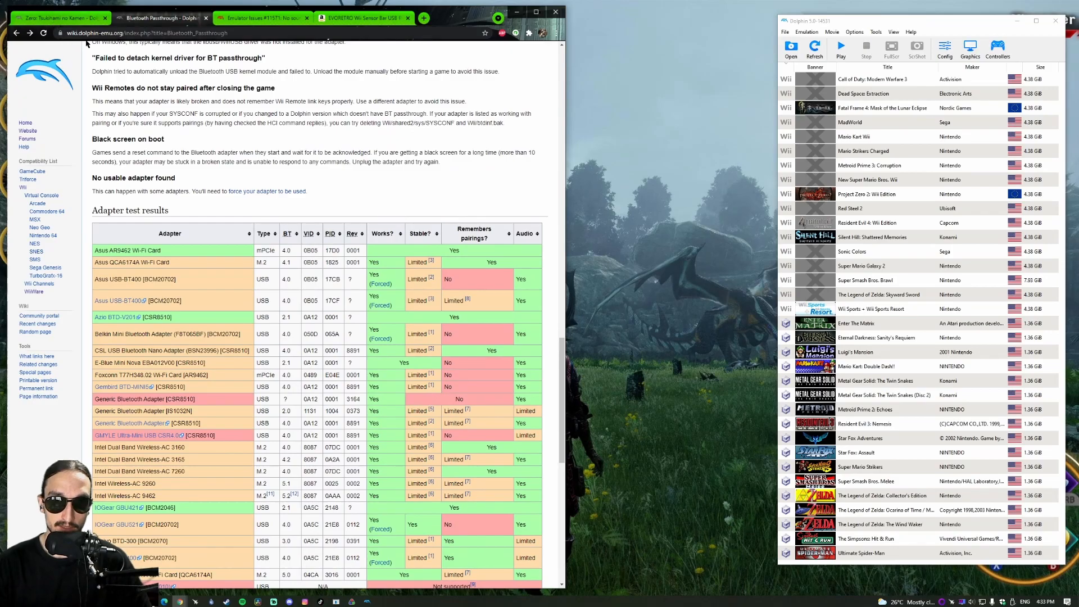
scroll(down, 3)
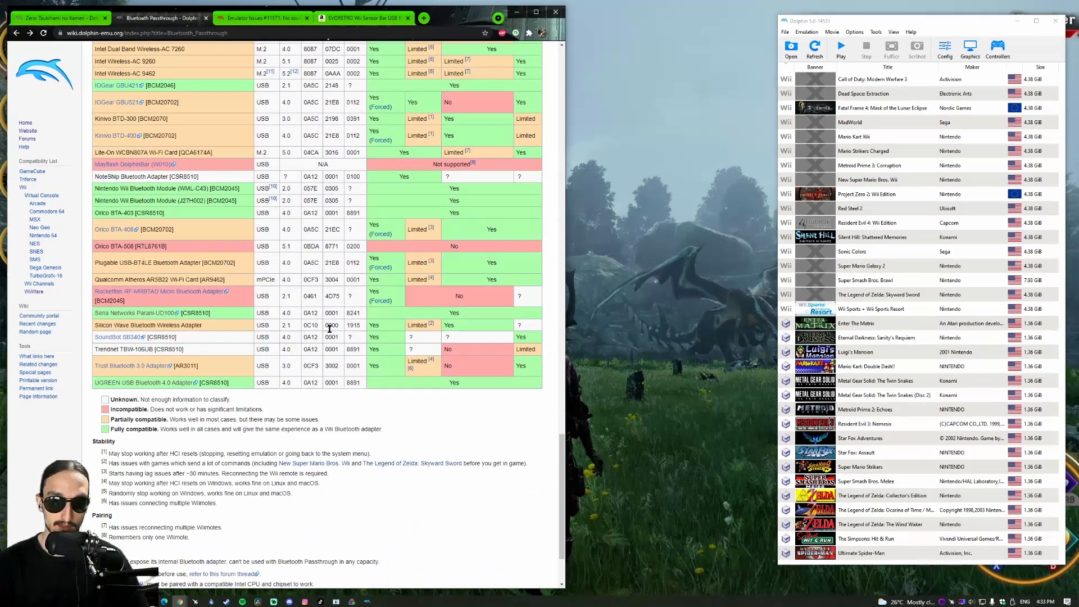
scroll(down, 3)
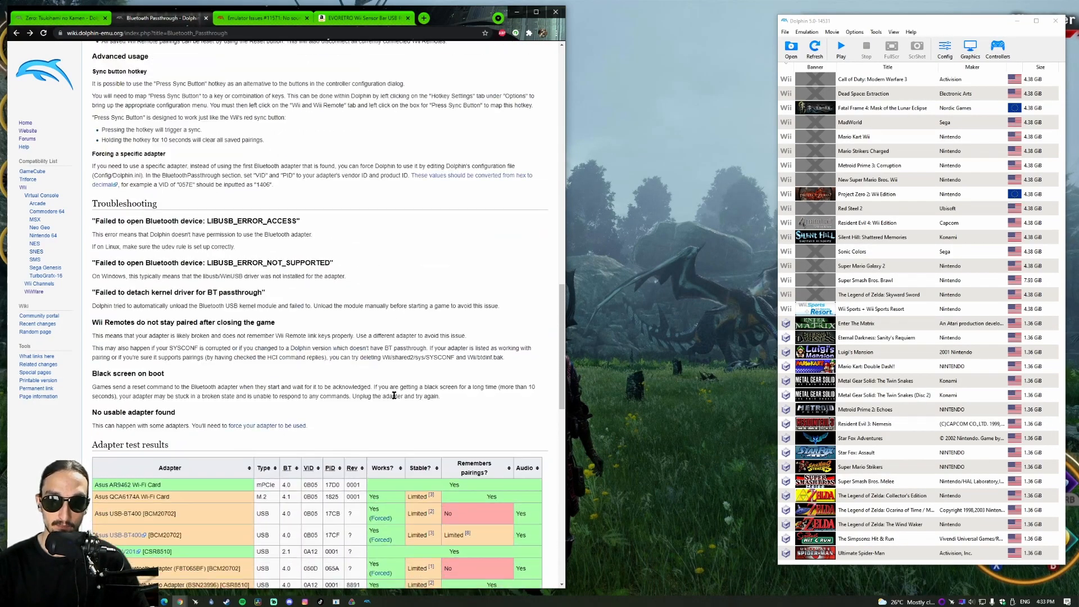
scroll(down, 3)
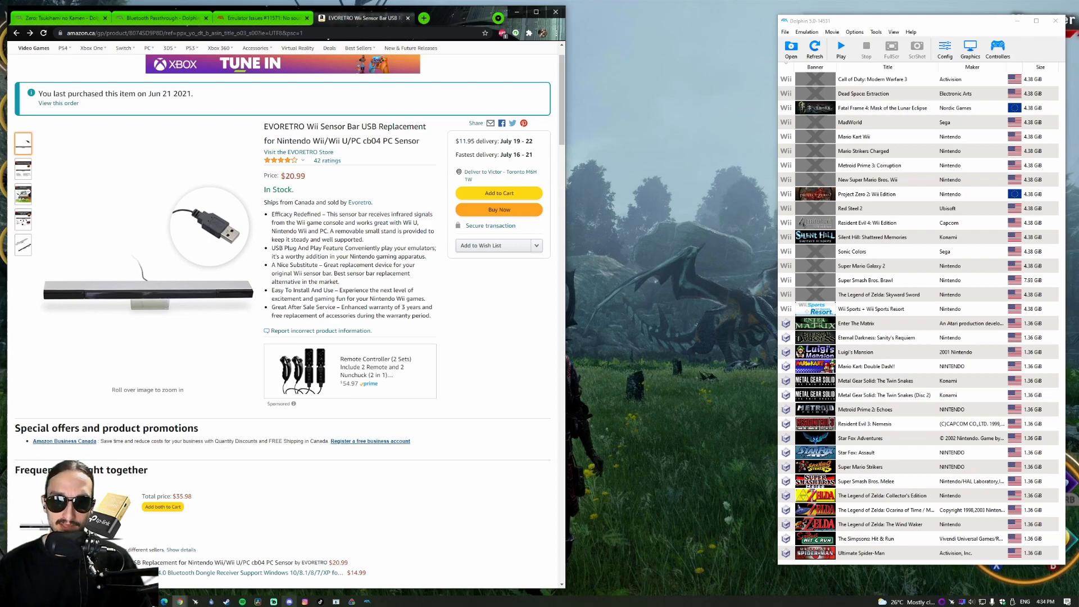
Step: Compare the sensor bar listing with Dolphin issue #11571, then open Dolphin's Controllers settings
scroll(down, 3)
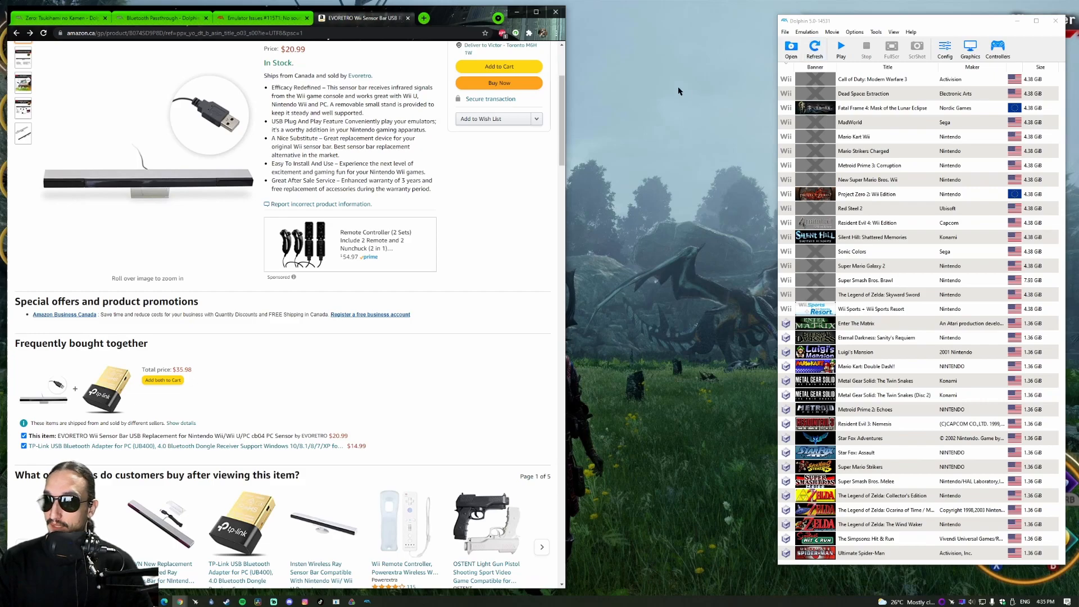
click(261, 18)
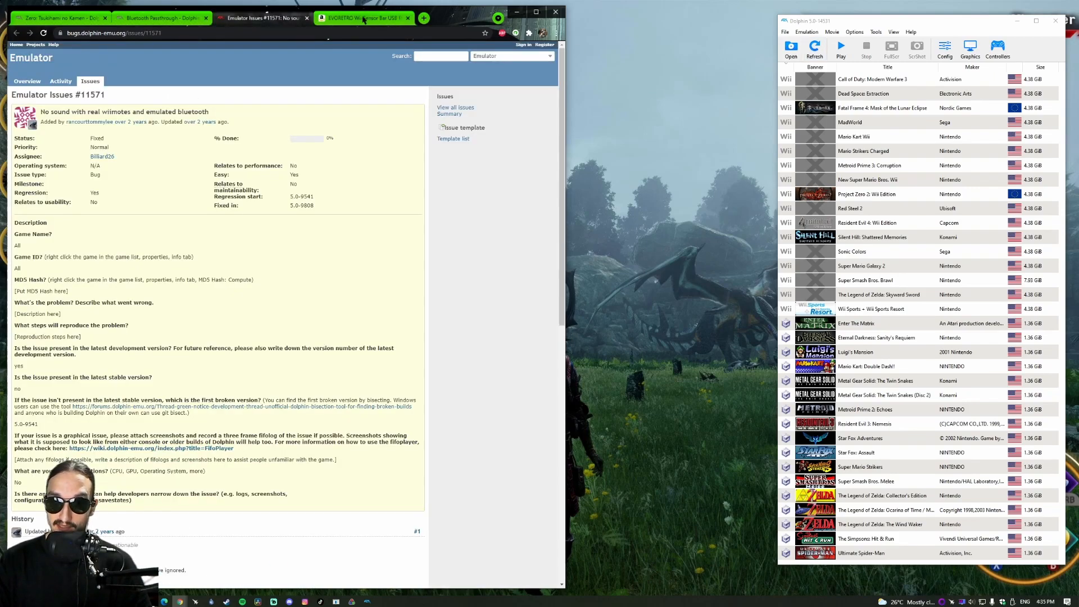
click(363, 17)
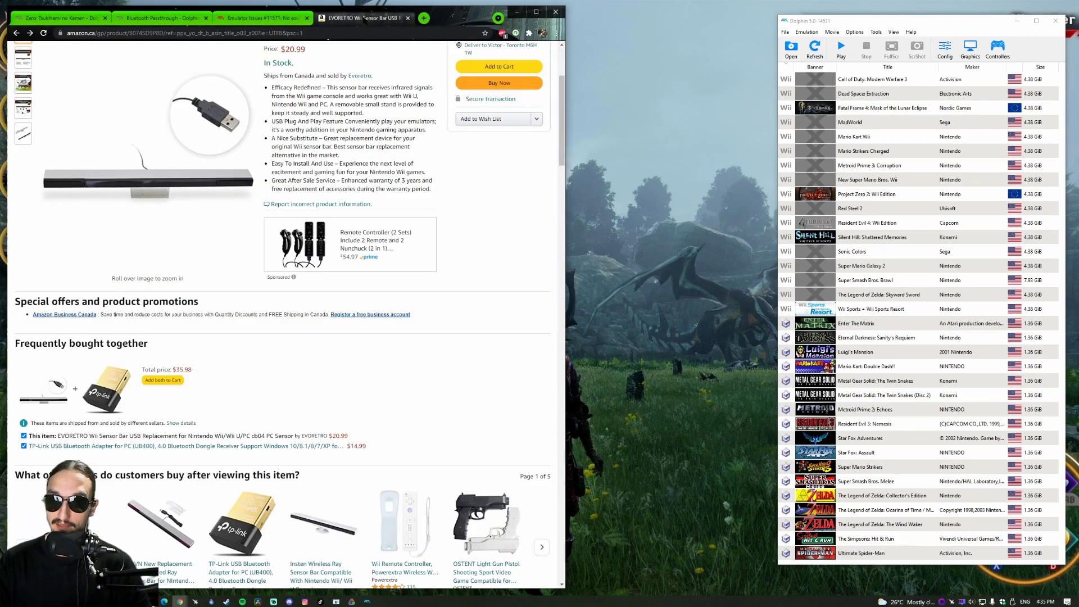
click(261, 18)
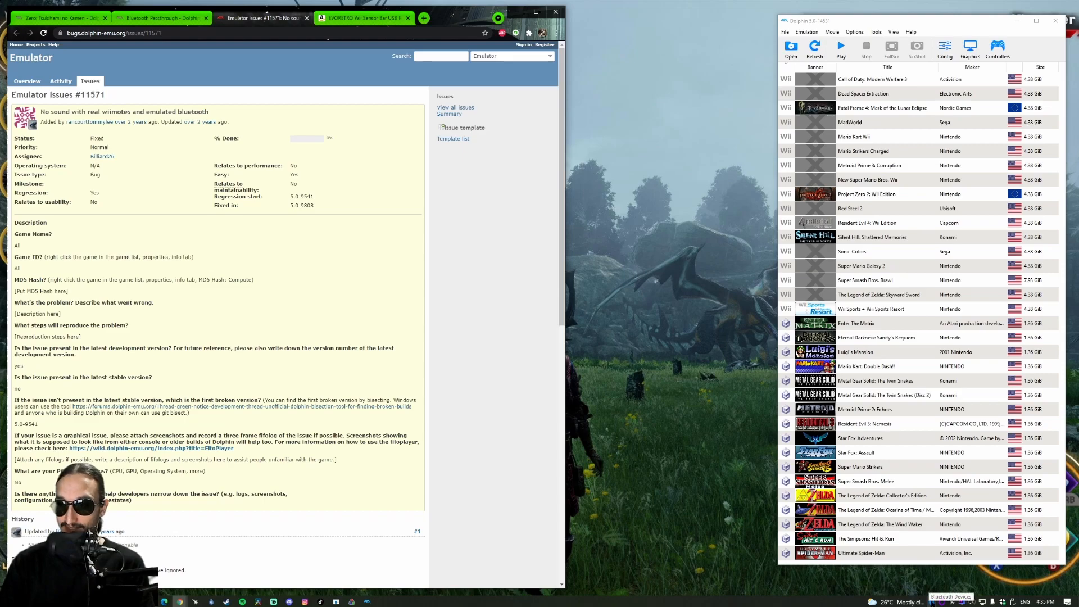
click(997, 48)
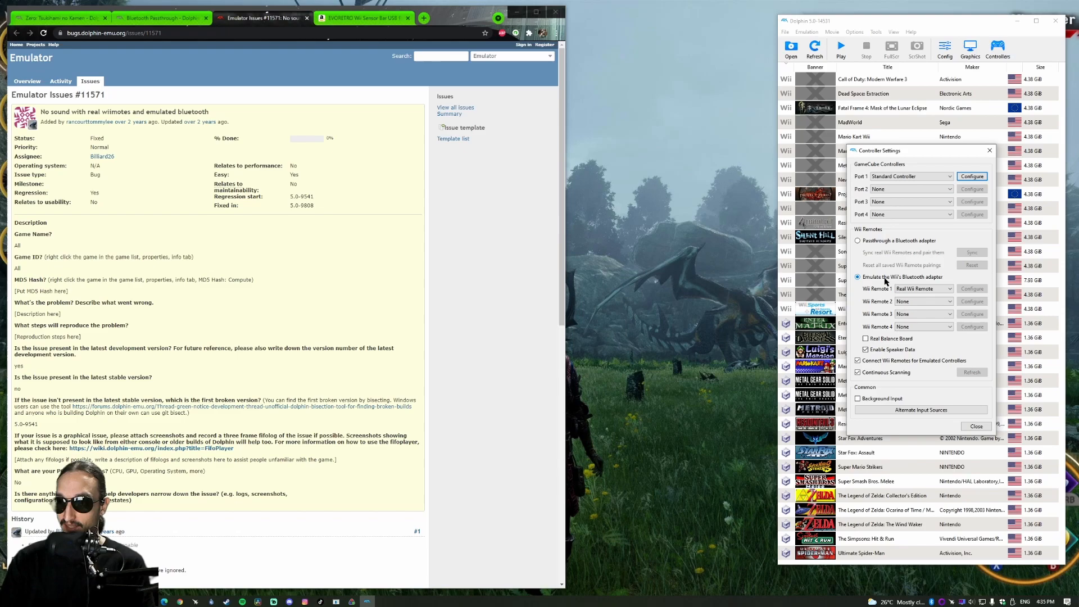
Step: Set Wii Remotes to emulate the Wii's Bluetooth adapter and close Controller Settings
click(922, 288)
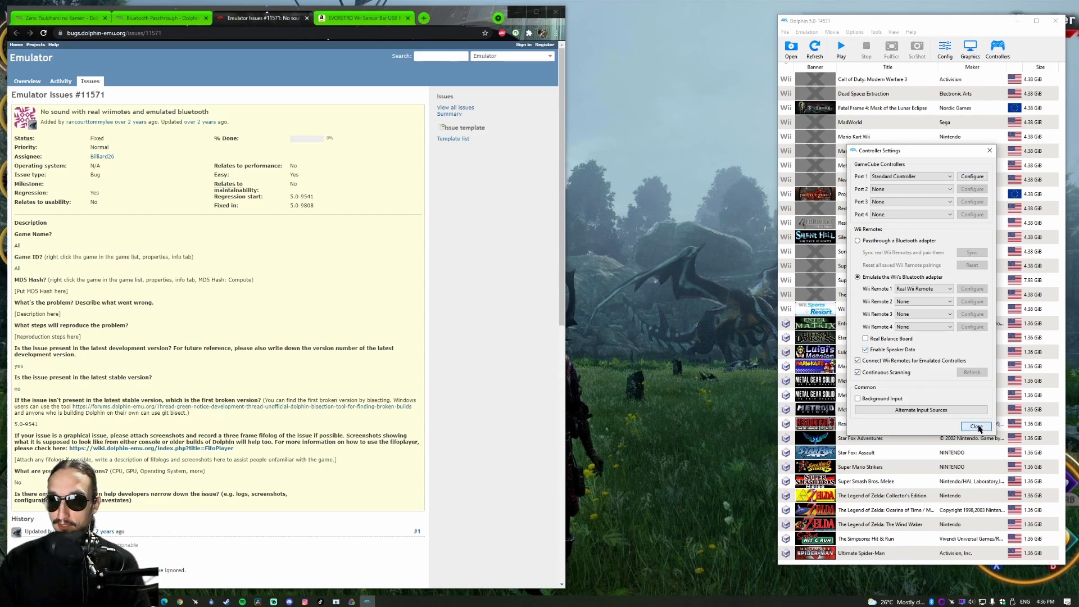
click(975, 426)
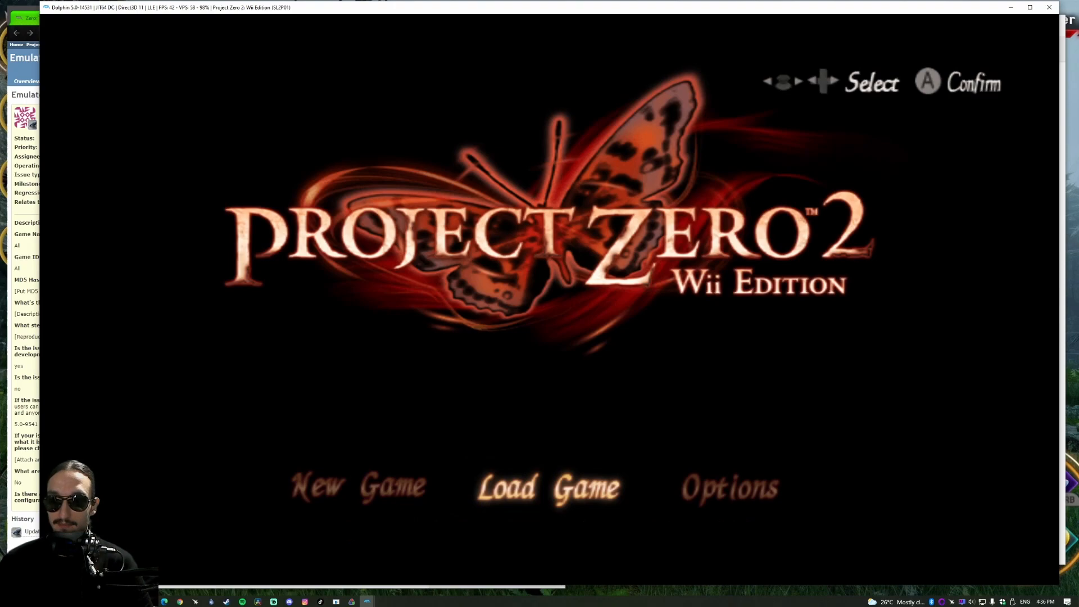
Step: Load the slot 1 Final Chapter save, play briefly, then confirm stopping emulation
click(548, 487)
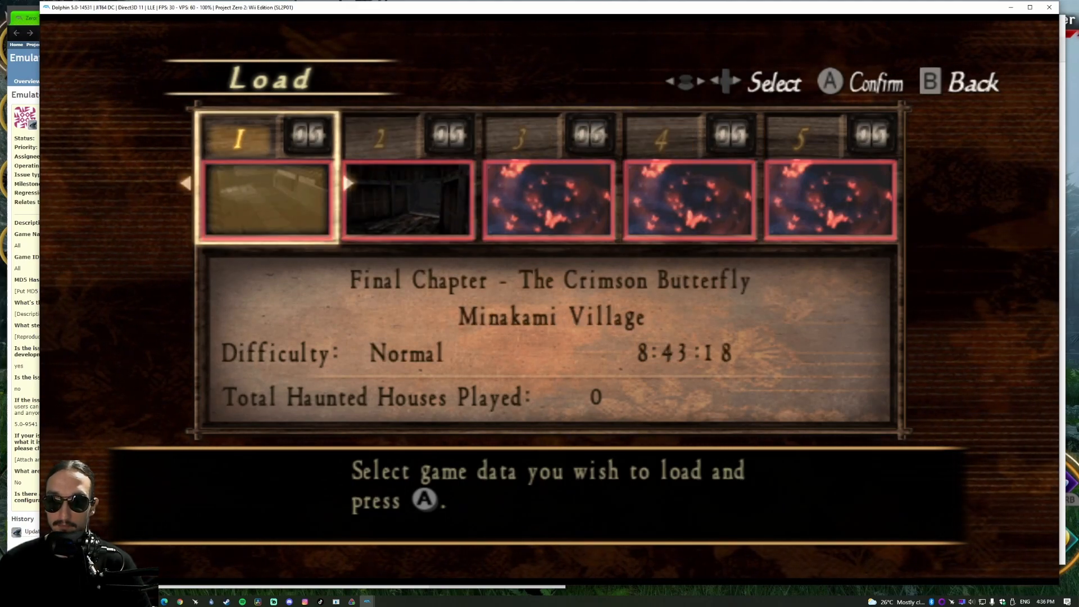
key(Right)
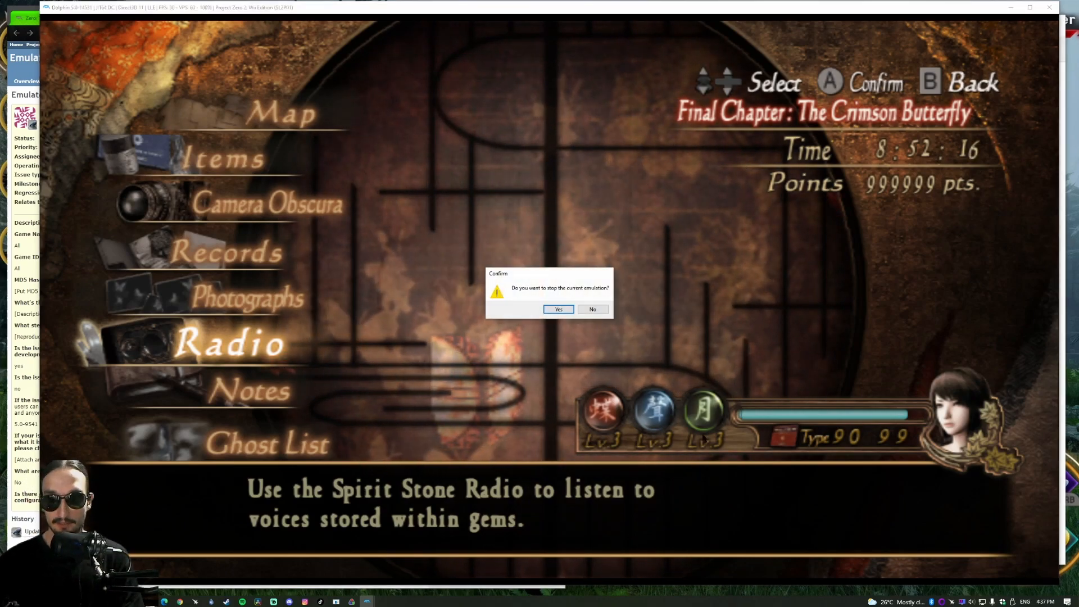
click(557, 309)
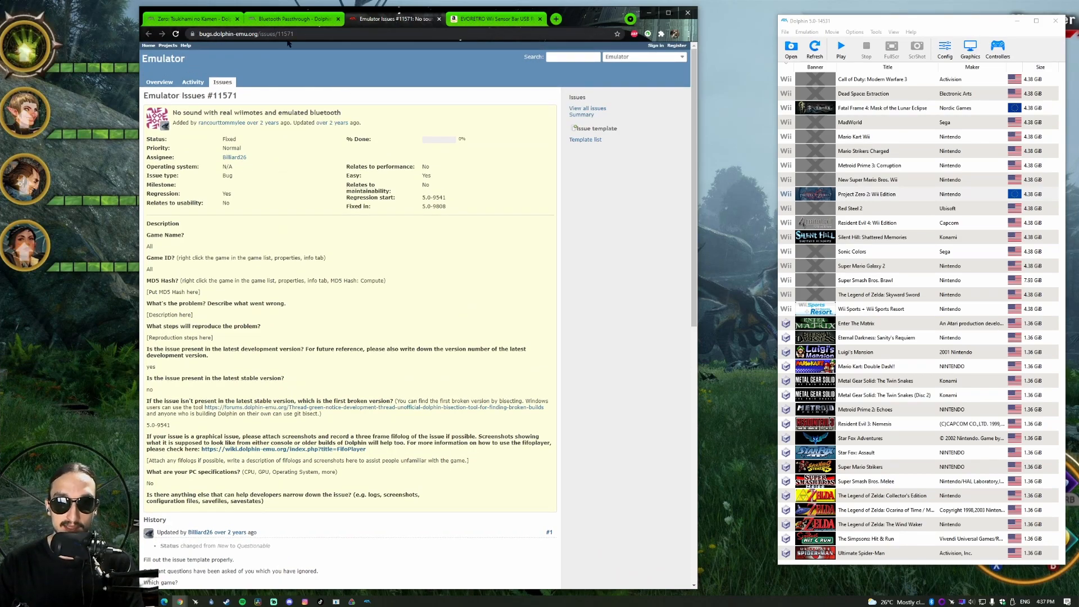
drag(197, 112, 309, 112)
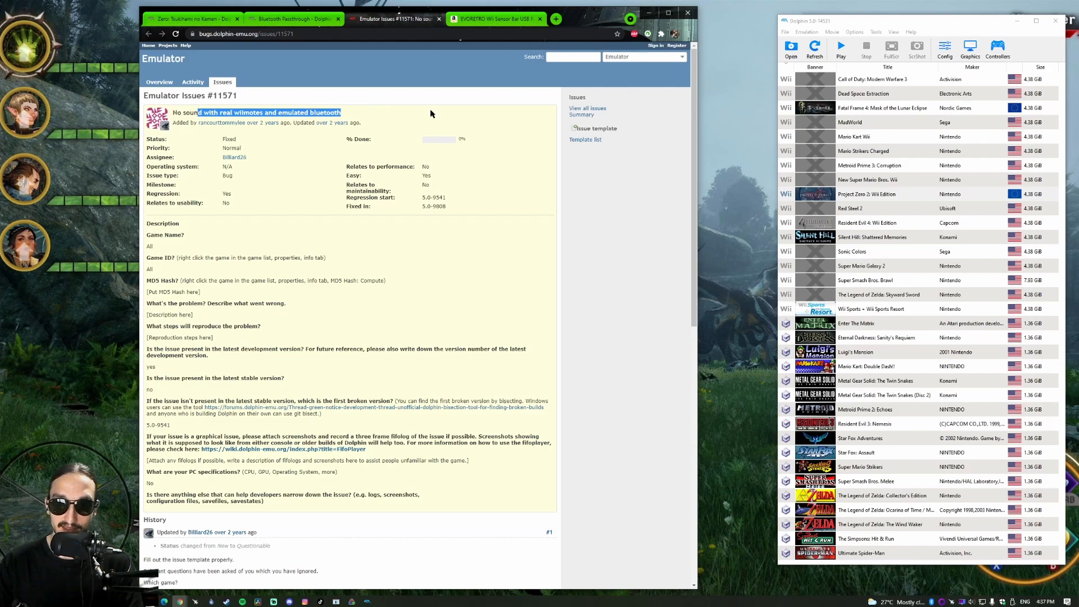
scroll(down, 3)
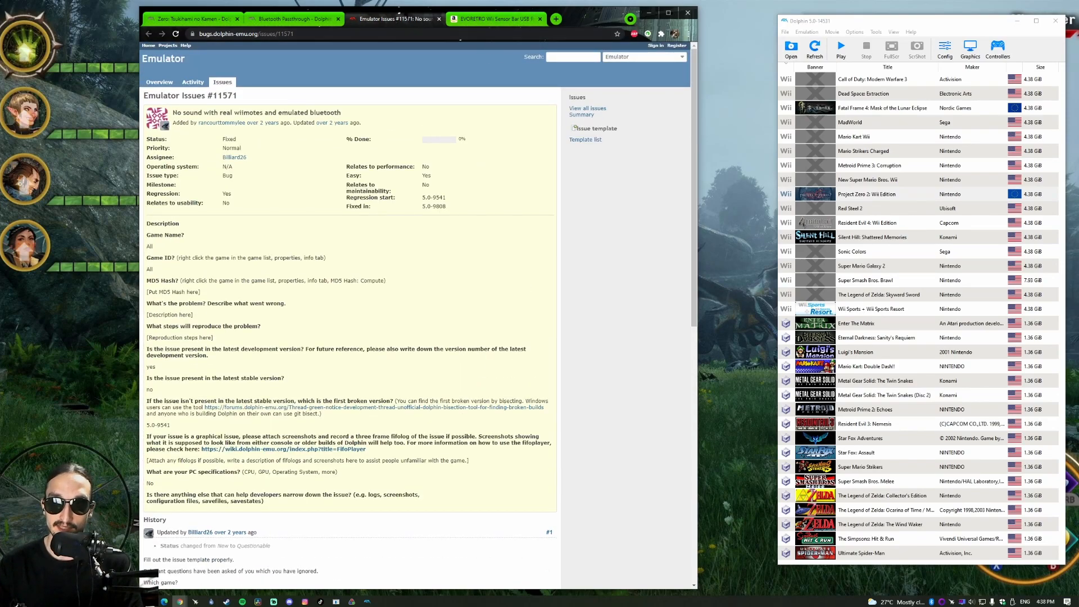
Step: Read the Bluetooth Passthrough article down to its Windows setup steps
click(291, 19)
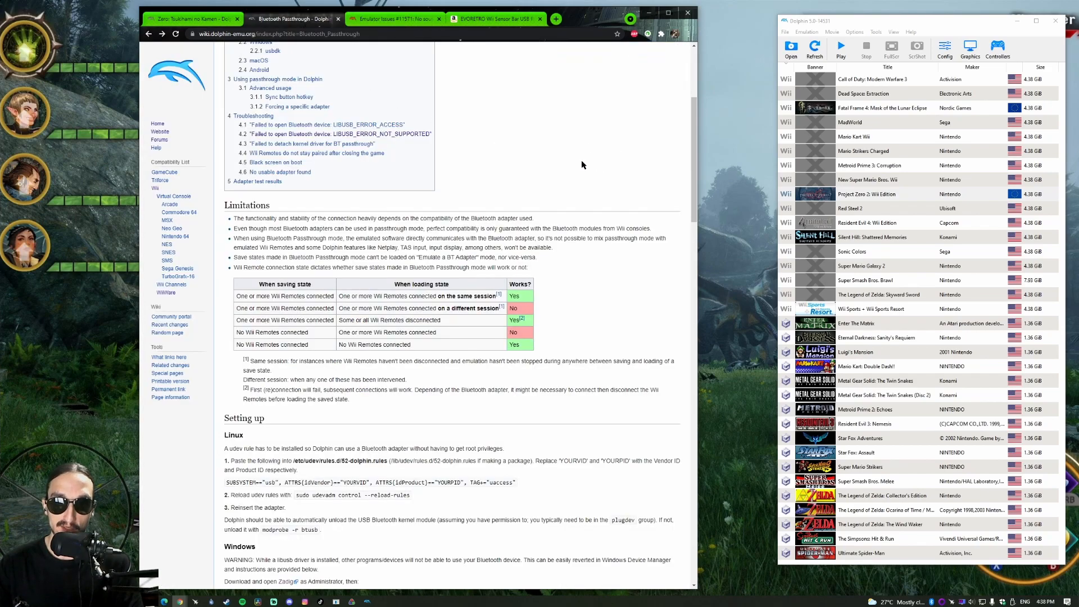
mouse_move(586, 163)
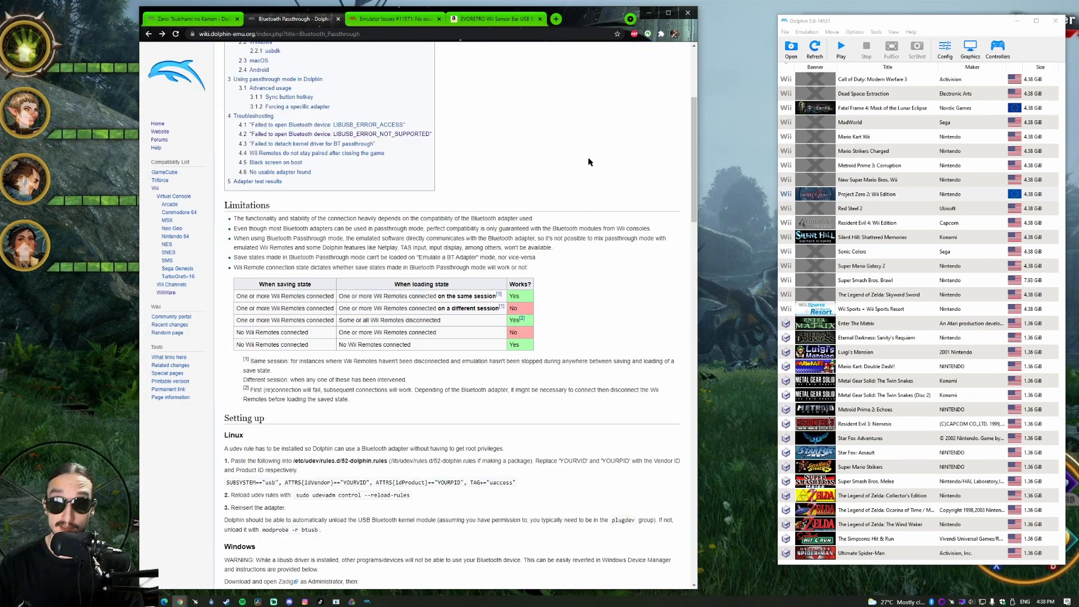
scroll(down, 3)
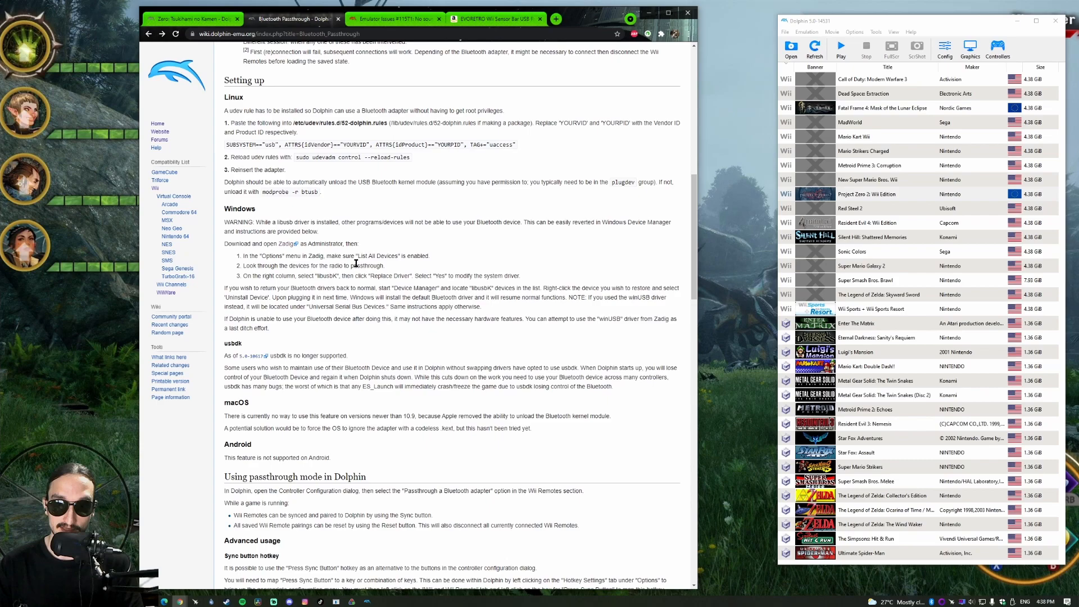
mouse_move(578, 246)
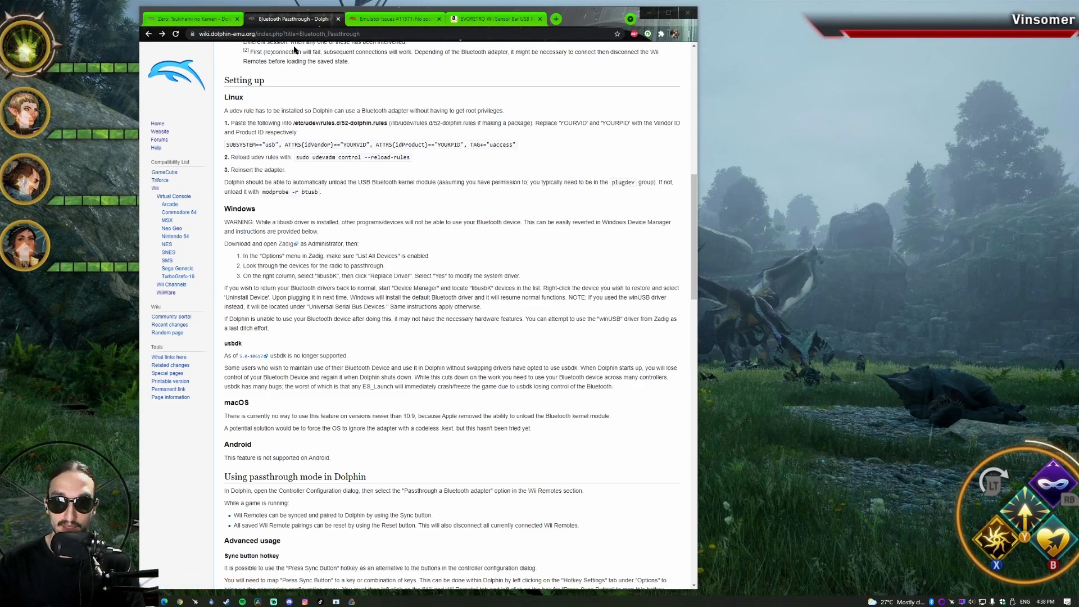
mouse_move(463, 253)
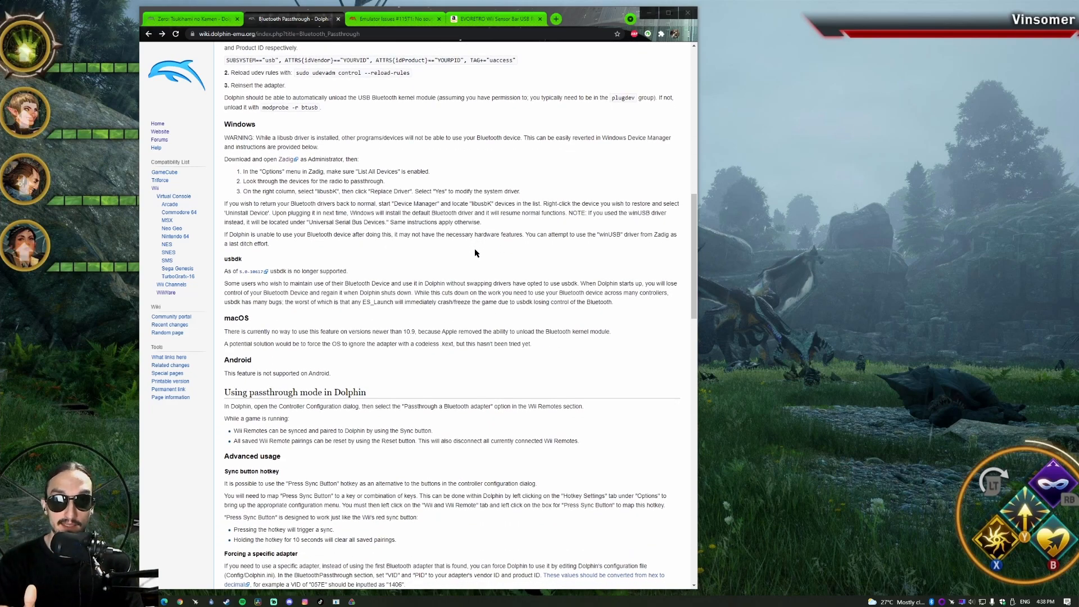
mouse_move(487, 252)
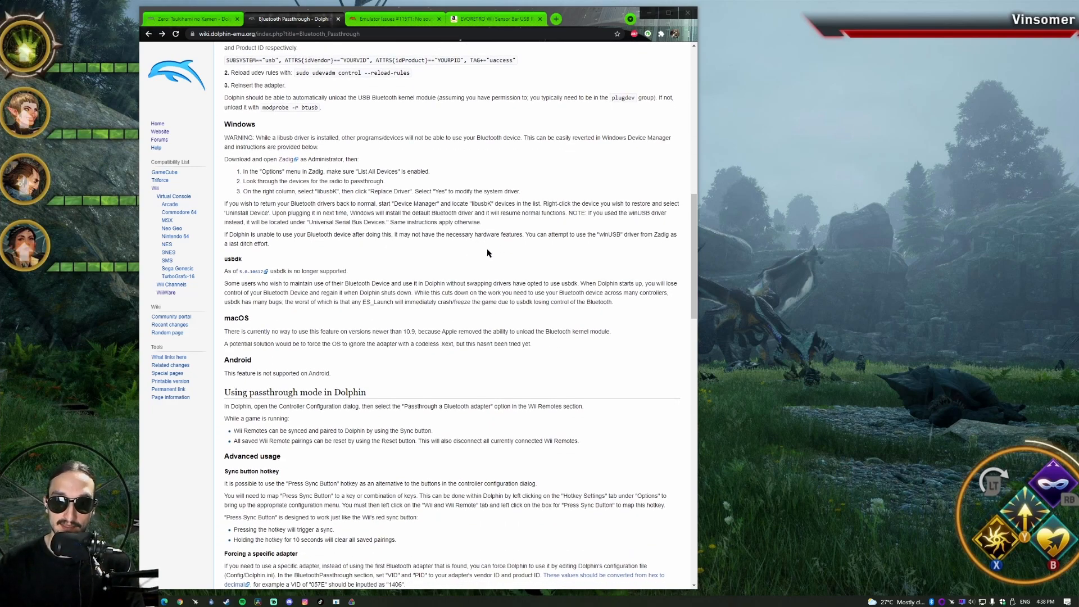
mouse_move(542, 248)
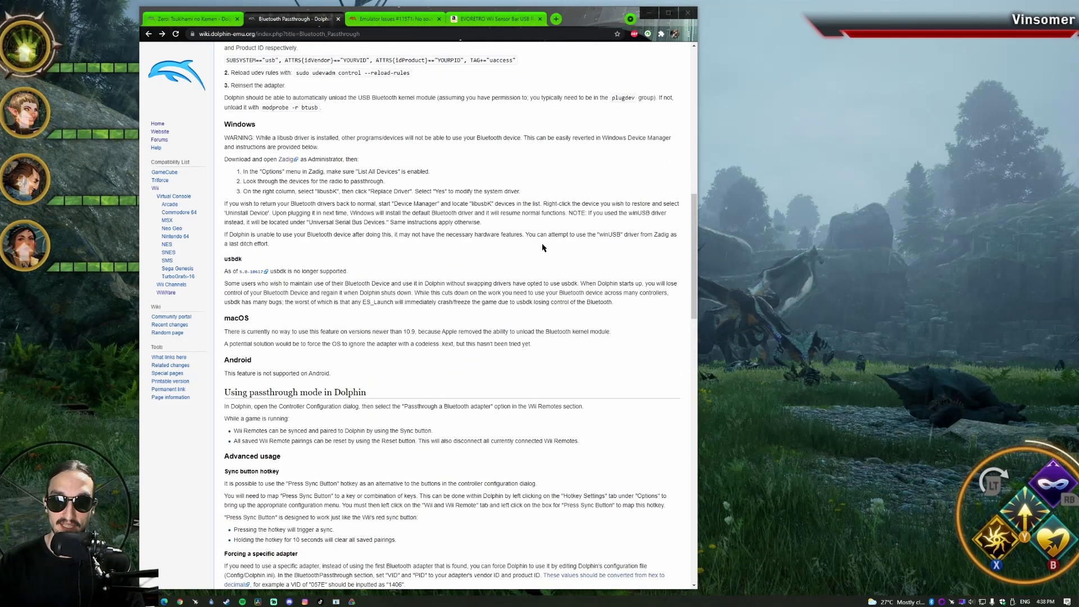
scroll(down, 3)
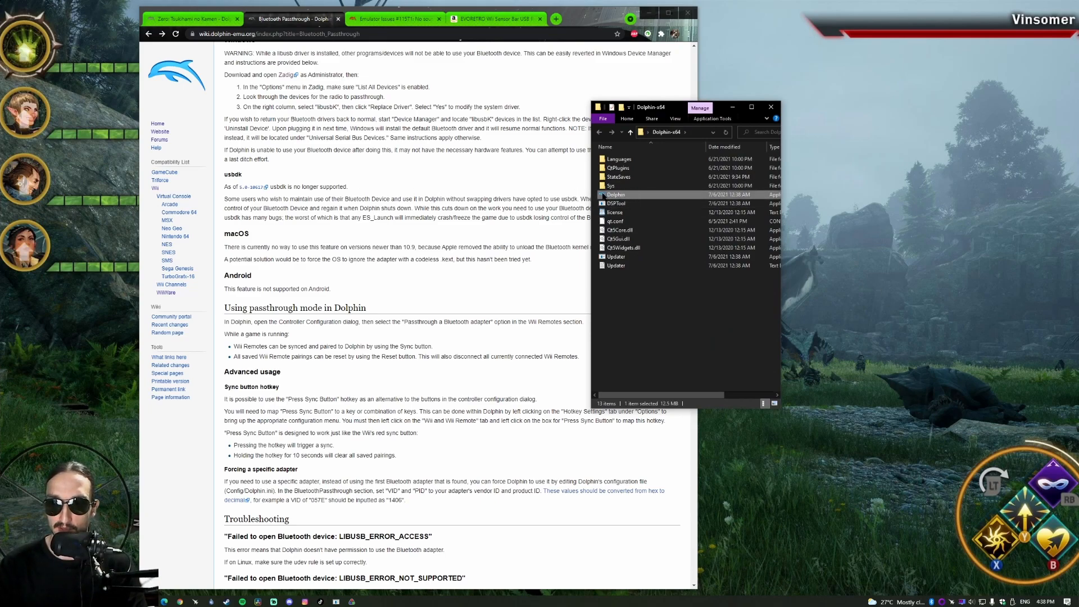
mouse_move(782, 101)
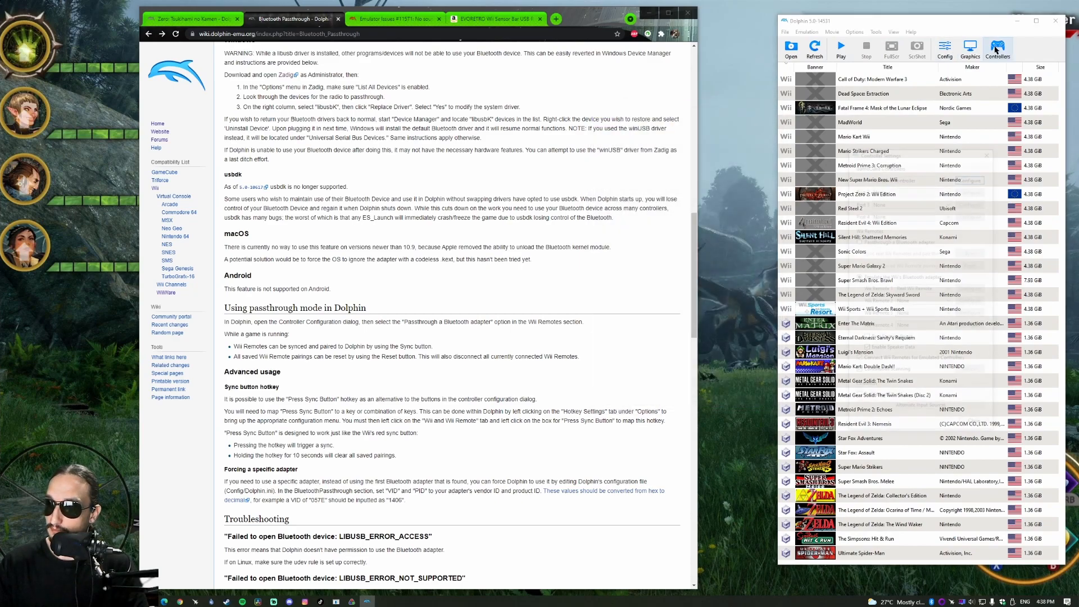
Step: Open Dolphin's Controller Settings, where Wii Remotes are still set to emulation
click(996, 47)
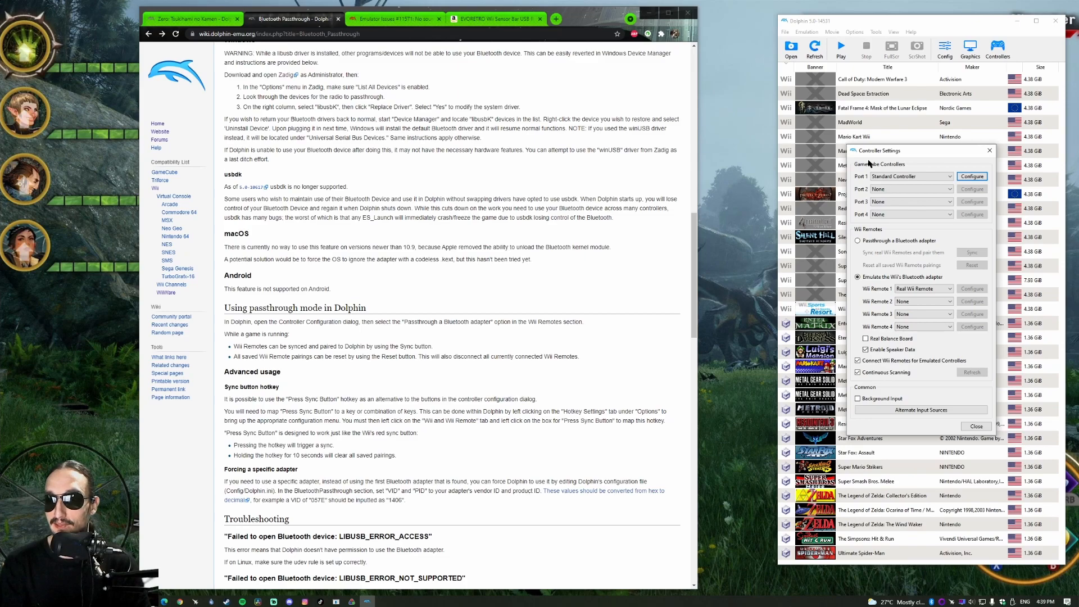
mouse_move(857, 241)
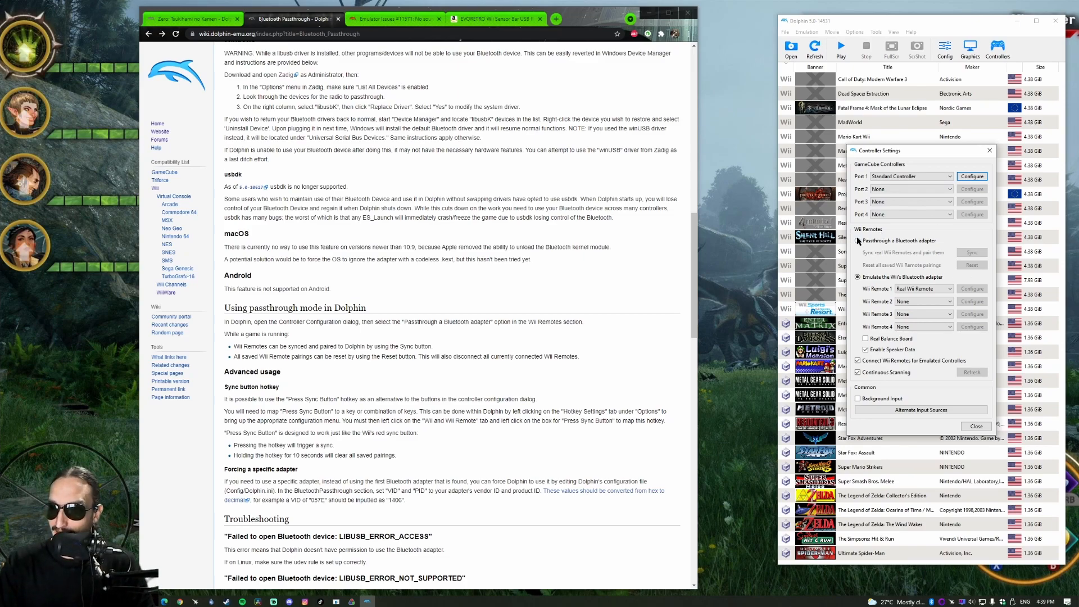
Step: Switch Wii Remotes to 'Passthrough a Bluetooth adapter' and request Sync pairing
click(858, 240)
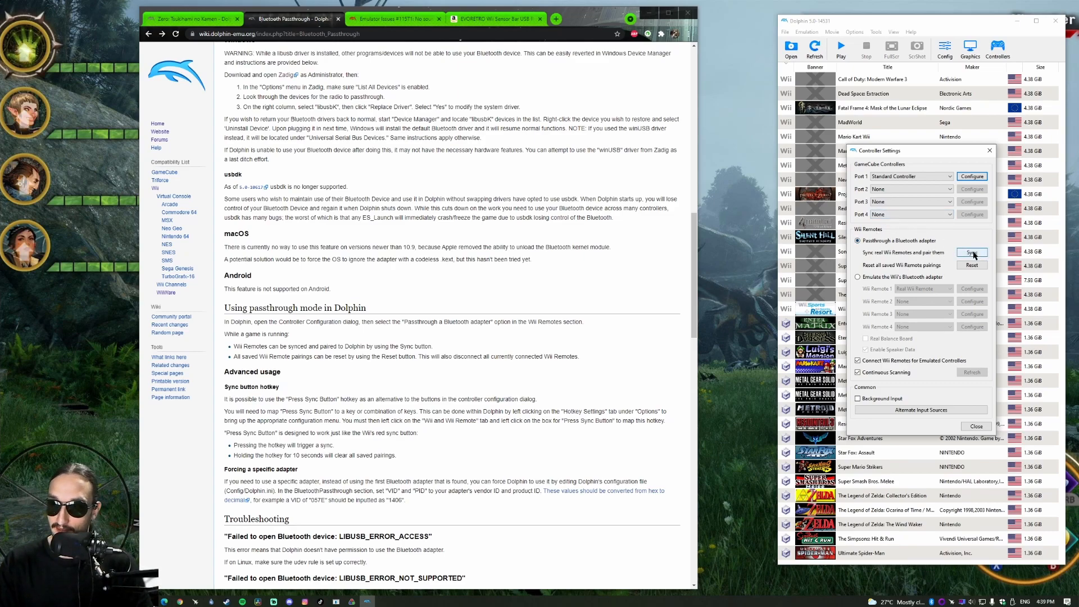
click(972, 251)
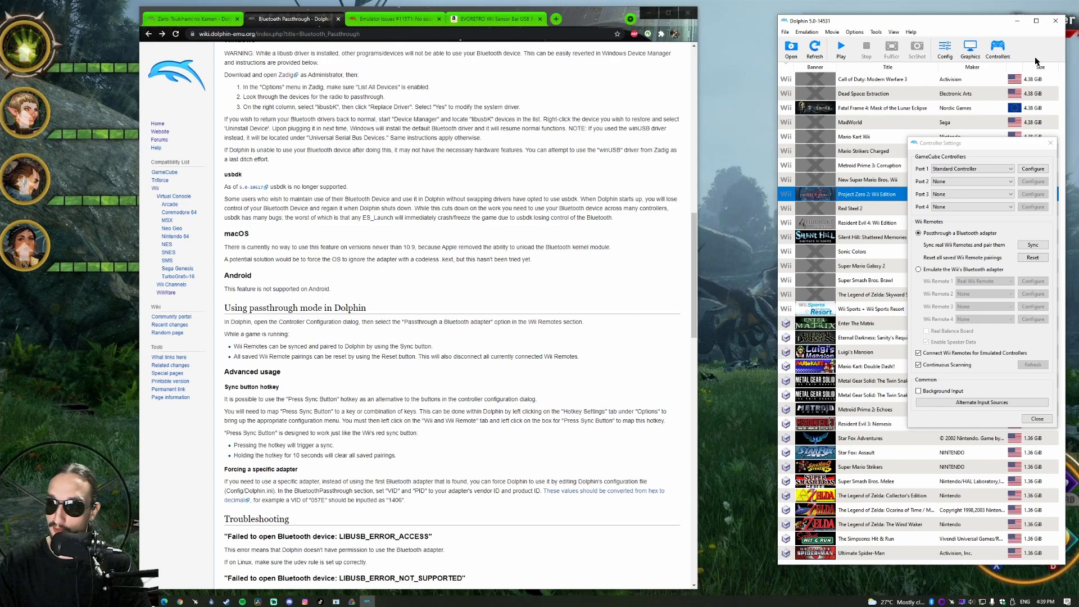
scroll(down, 3)
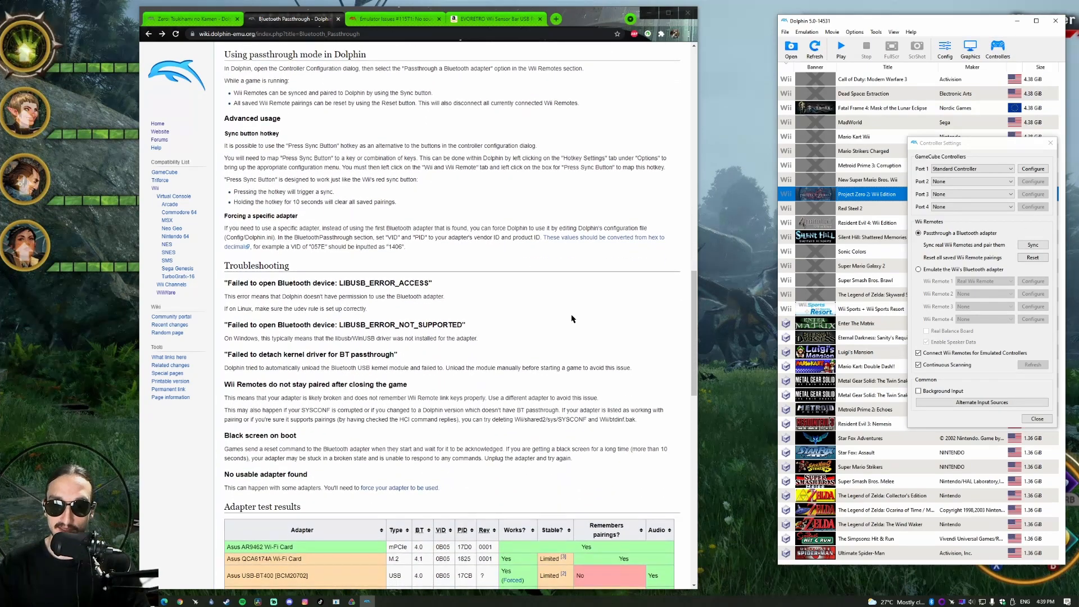
drag(336, 324, 478, 338)
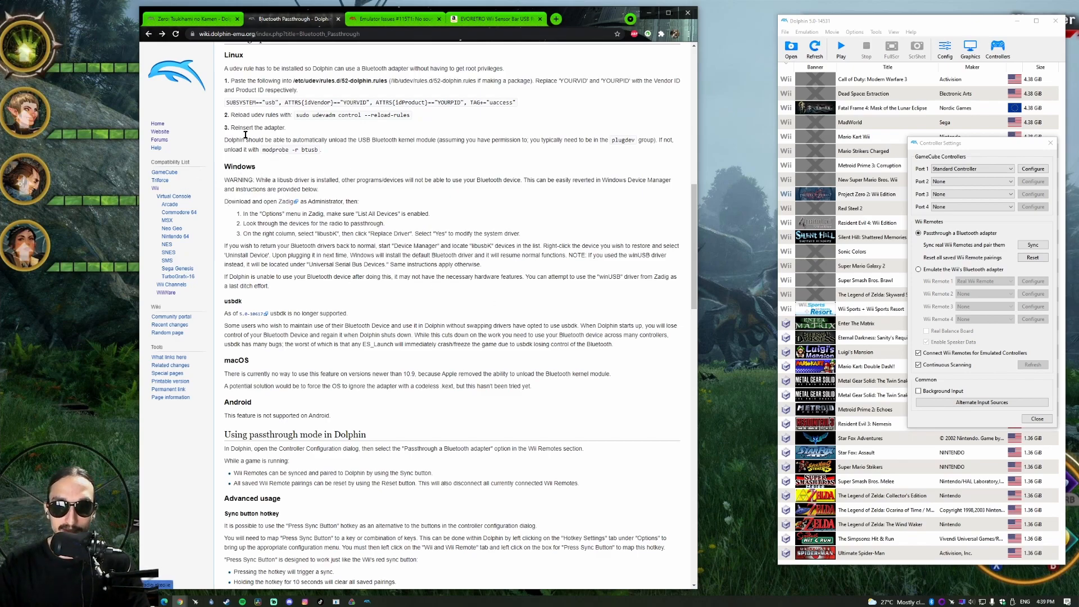
drag(255, 180, 338, 180)
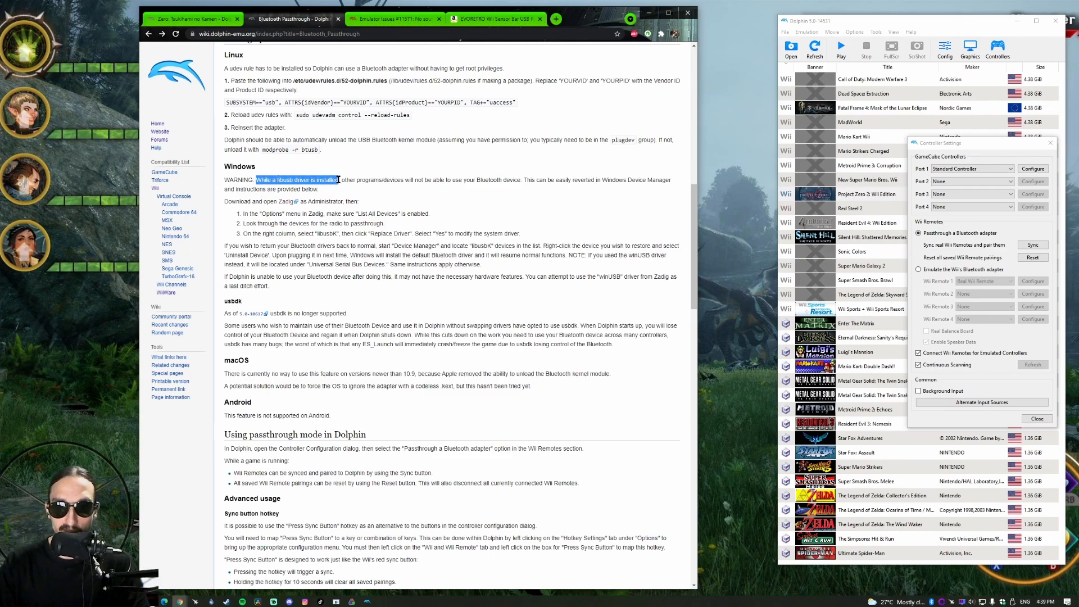
drag(338, 180, 468, 179)
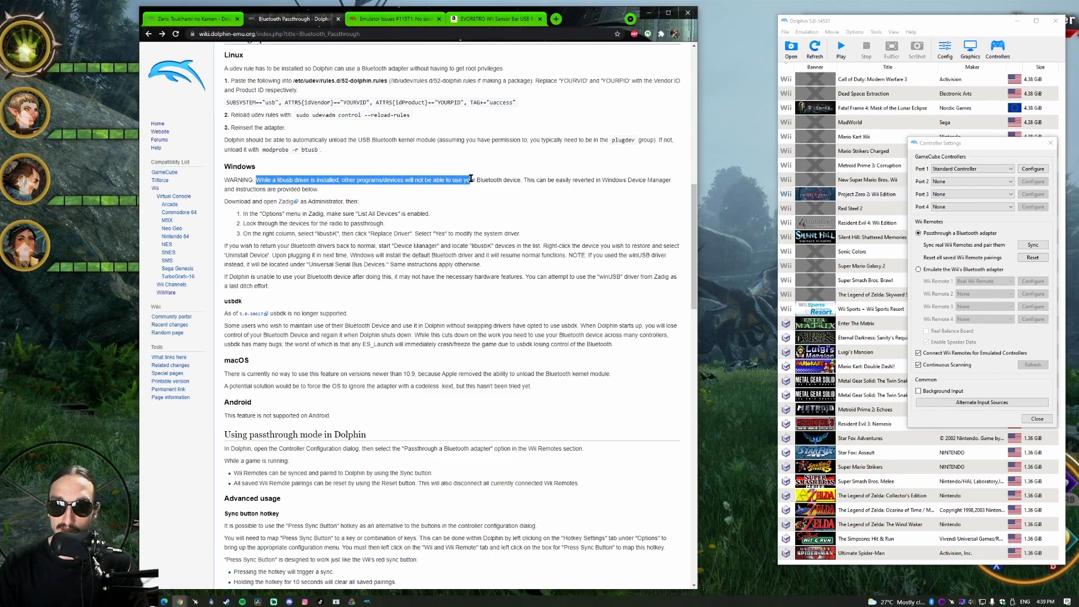
drag(468, 180, 521, 180)
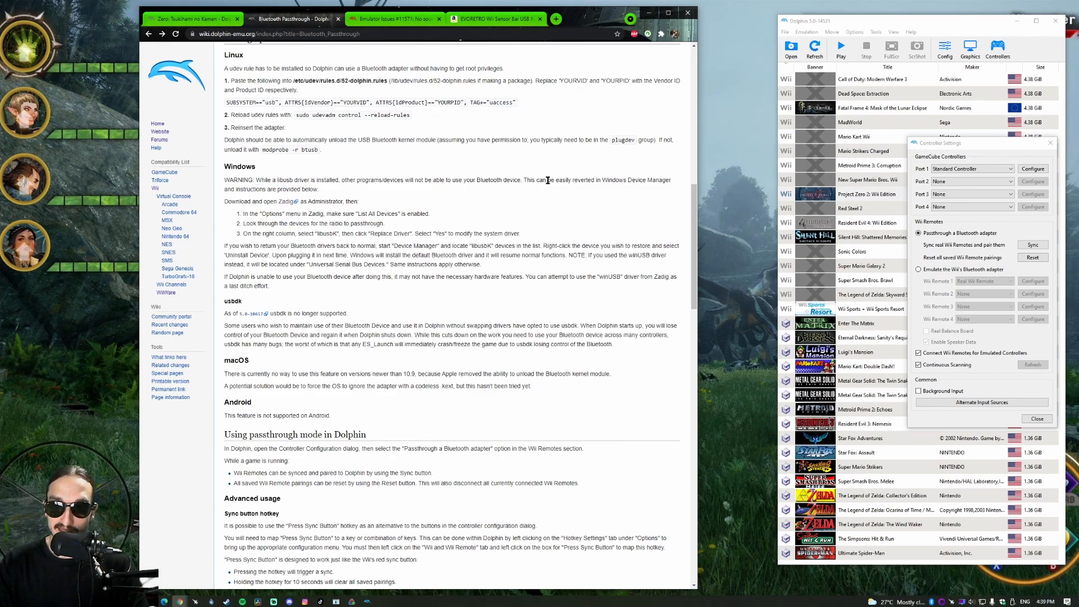
drag(546, 179, 319, 189)
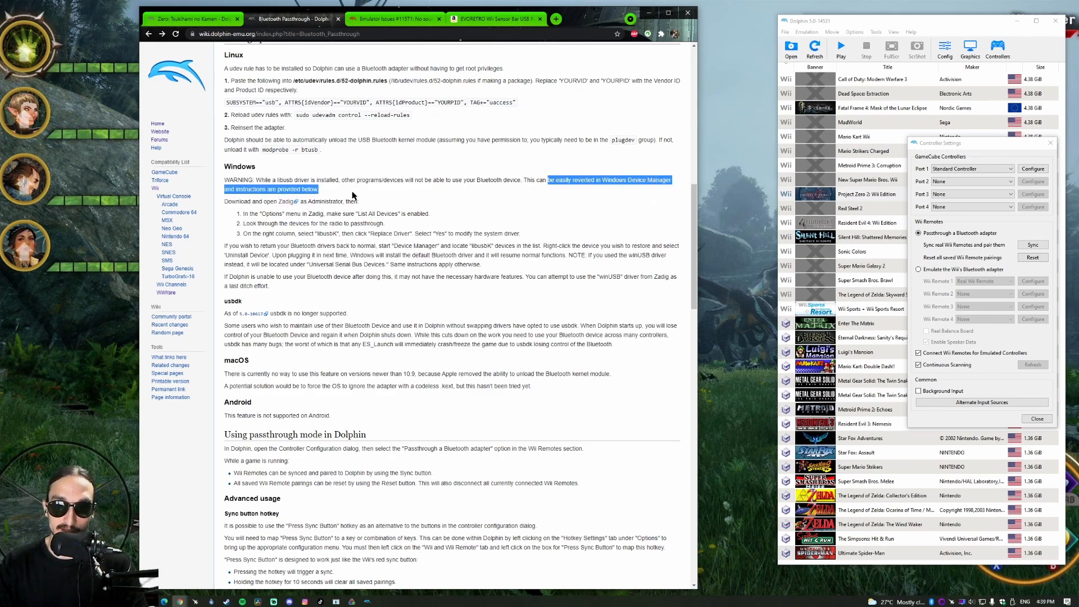
click(439, 194)
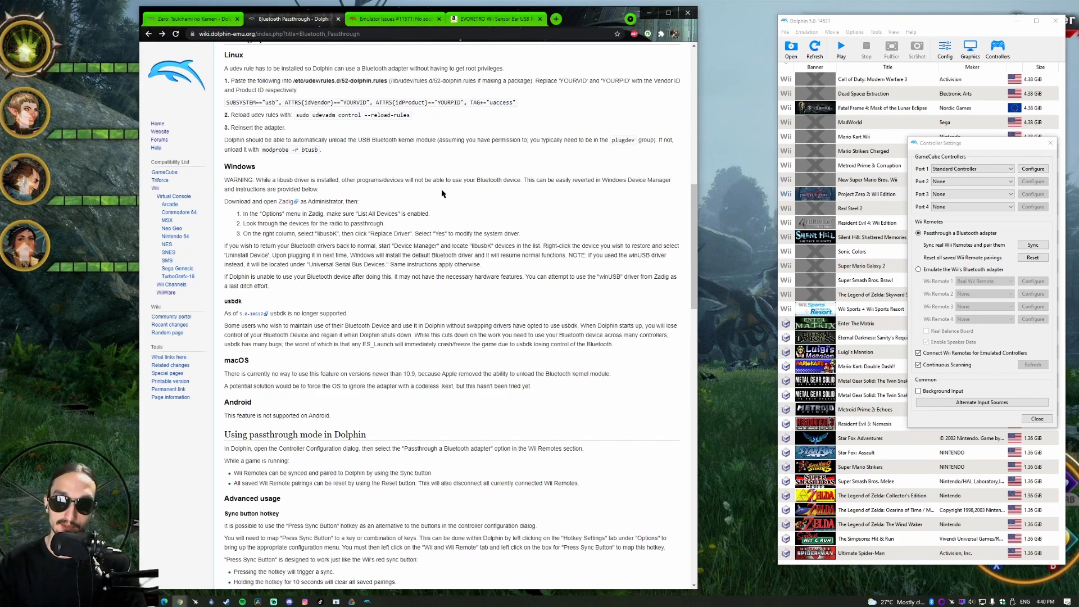
mouse_move(400, 200)
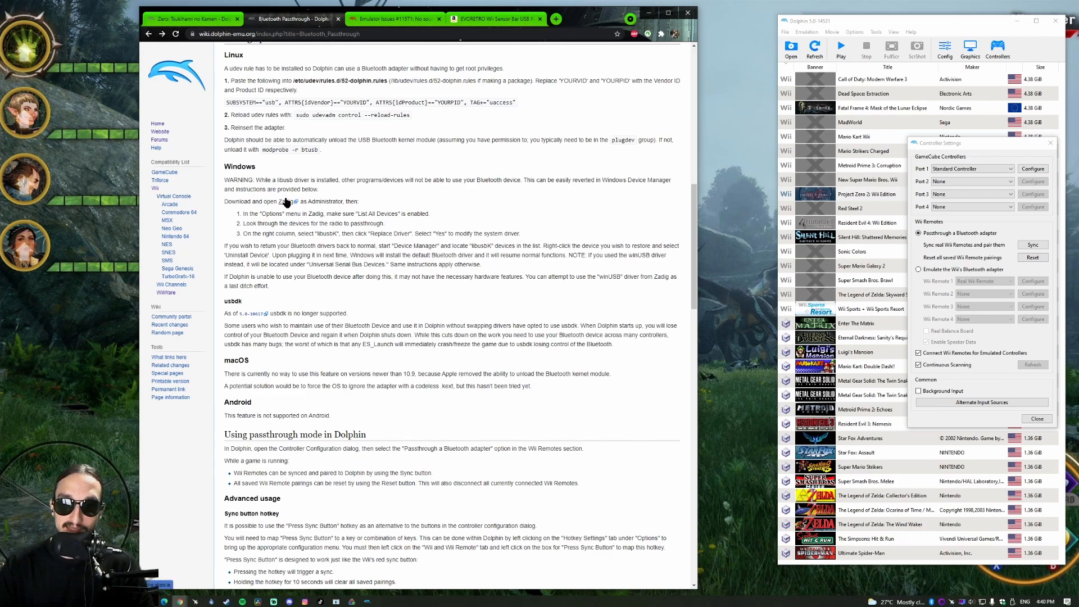
Step: Follow the wiki's Zadig link and download Zadig 2.5
click(278, 201)
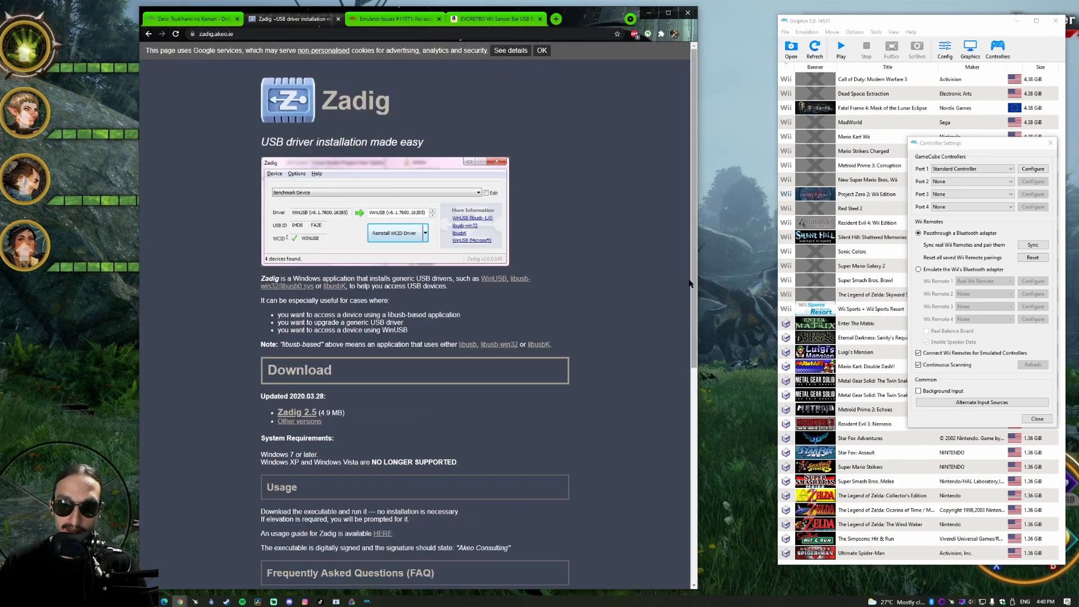
mouse_move(297, 412)
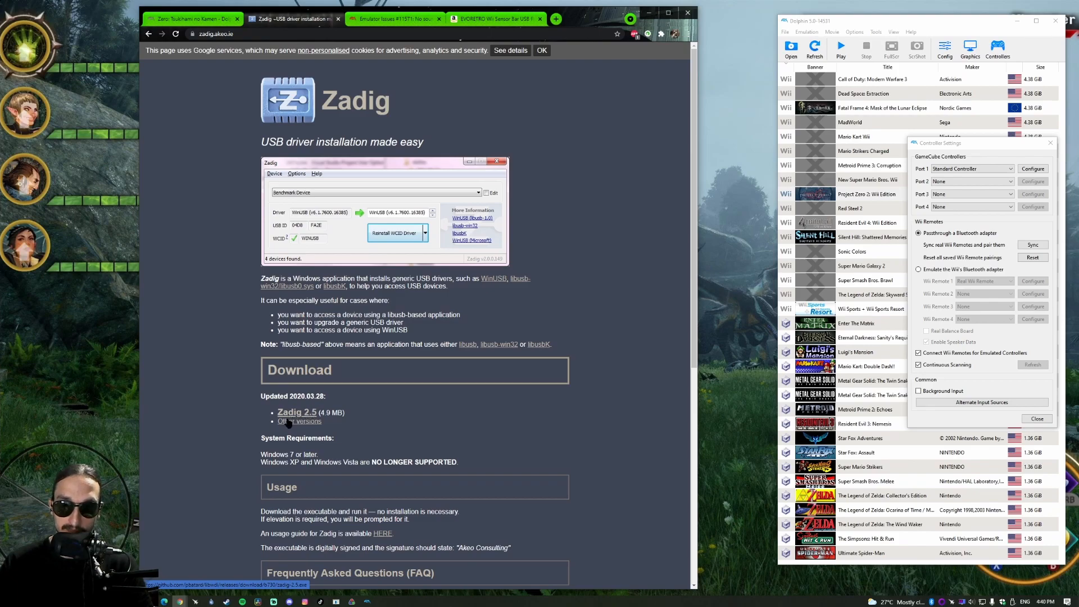
click(296, 411)
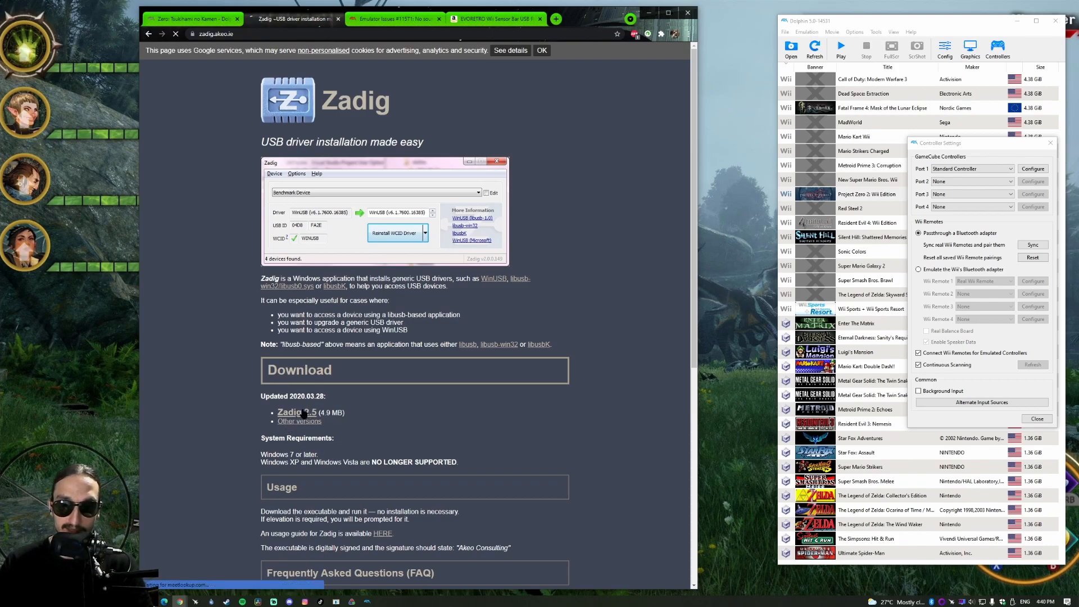
click(290, 412)
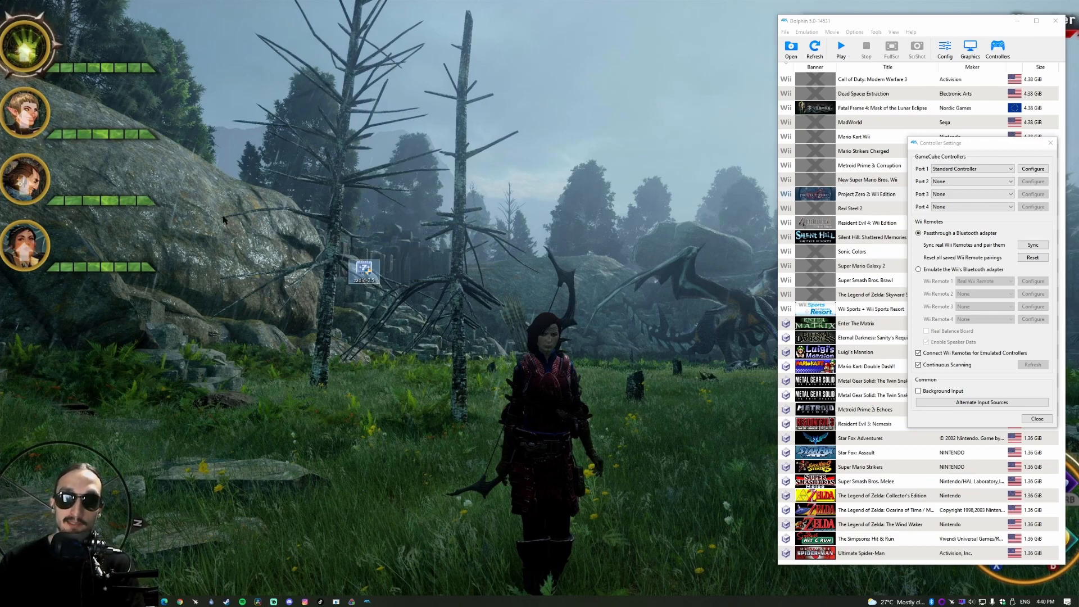
mouse_move(365, 269)
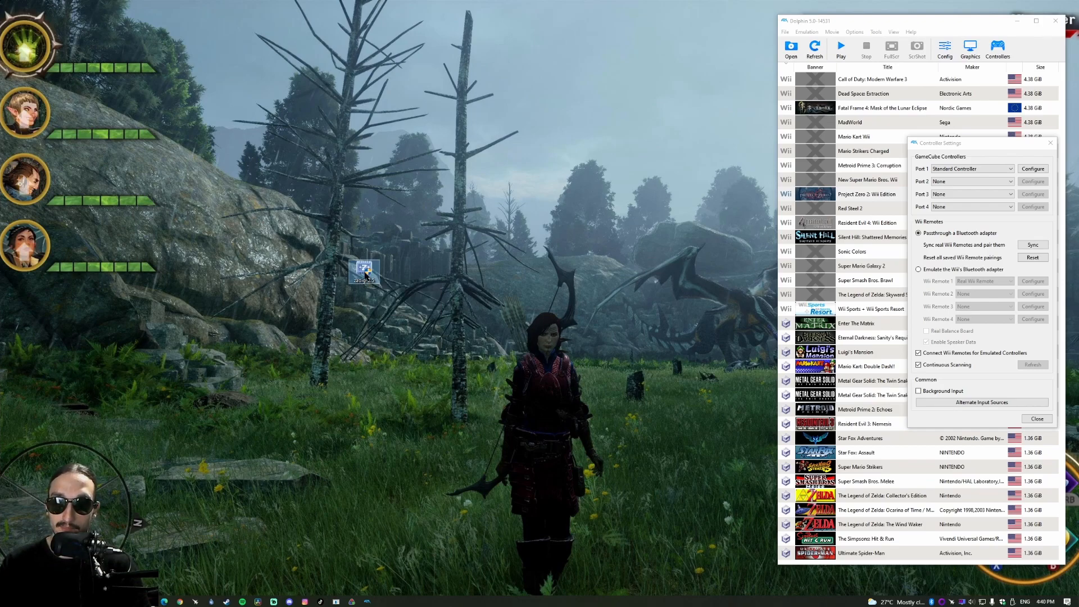
mouse_move(512, 132)
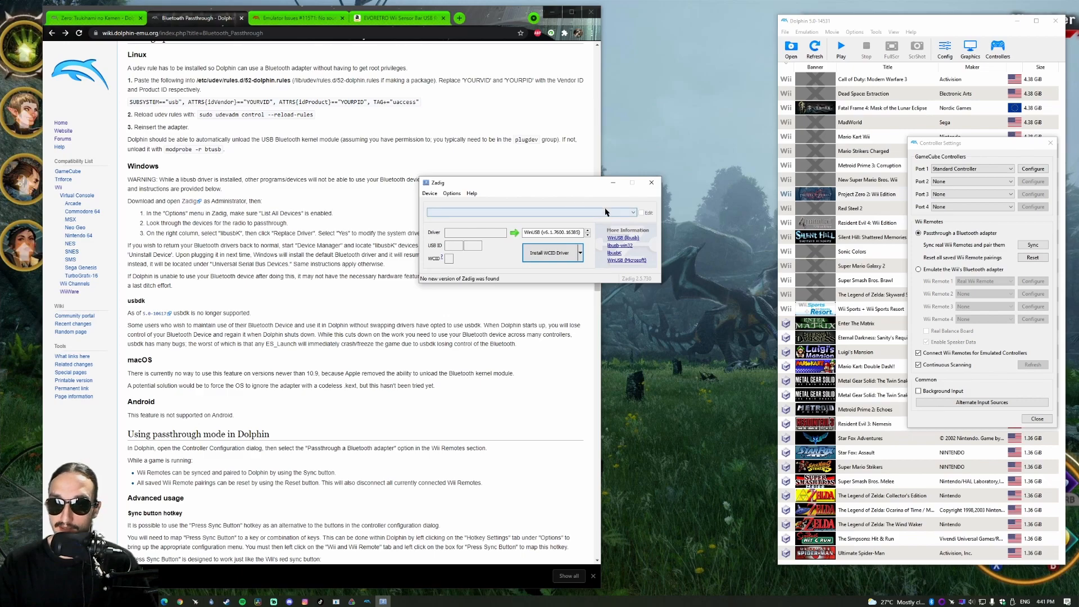
click(451, 193)
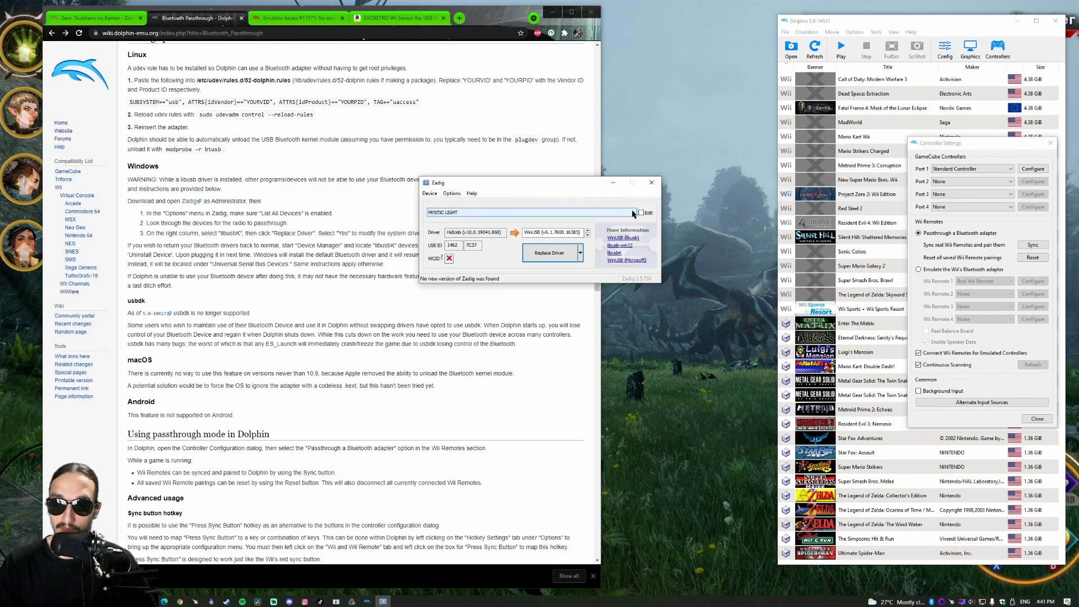
click(631, 212)
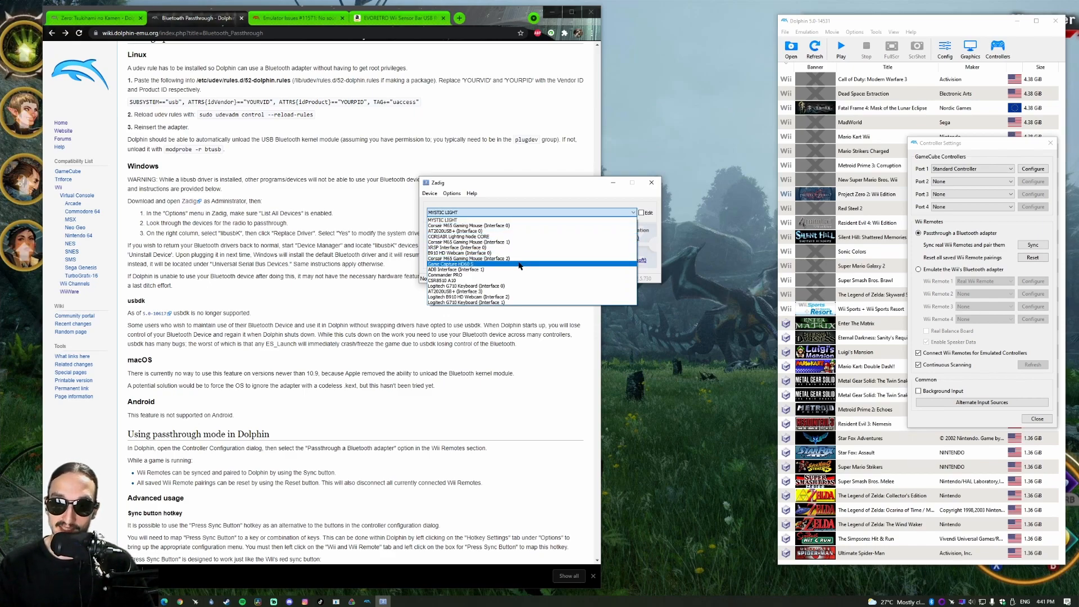
click(469, 242)
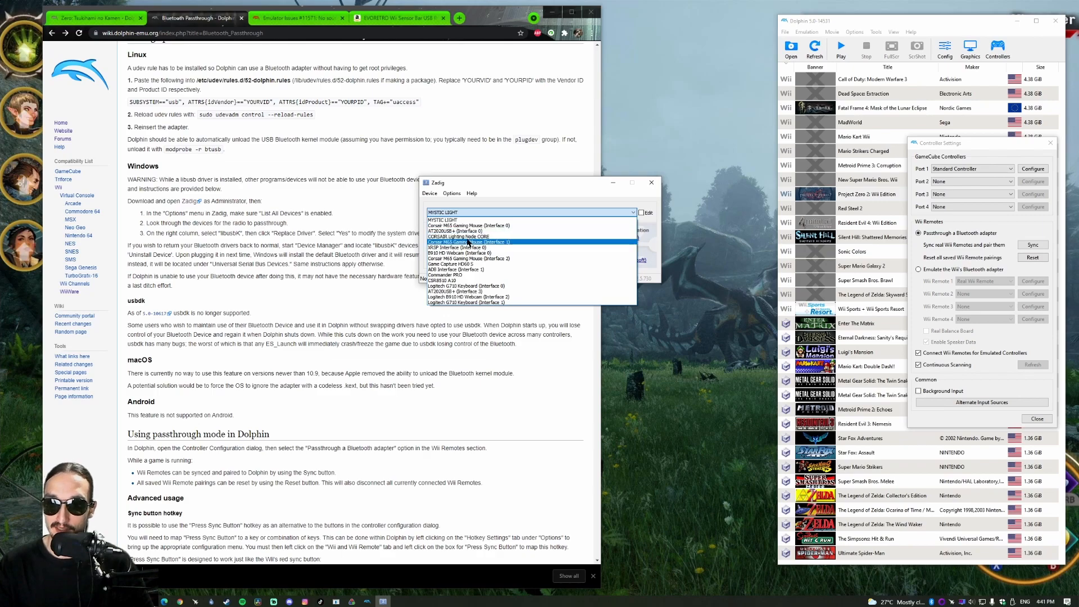
click(469, 247)
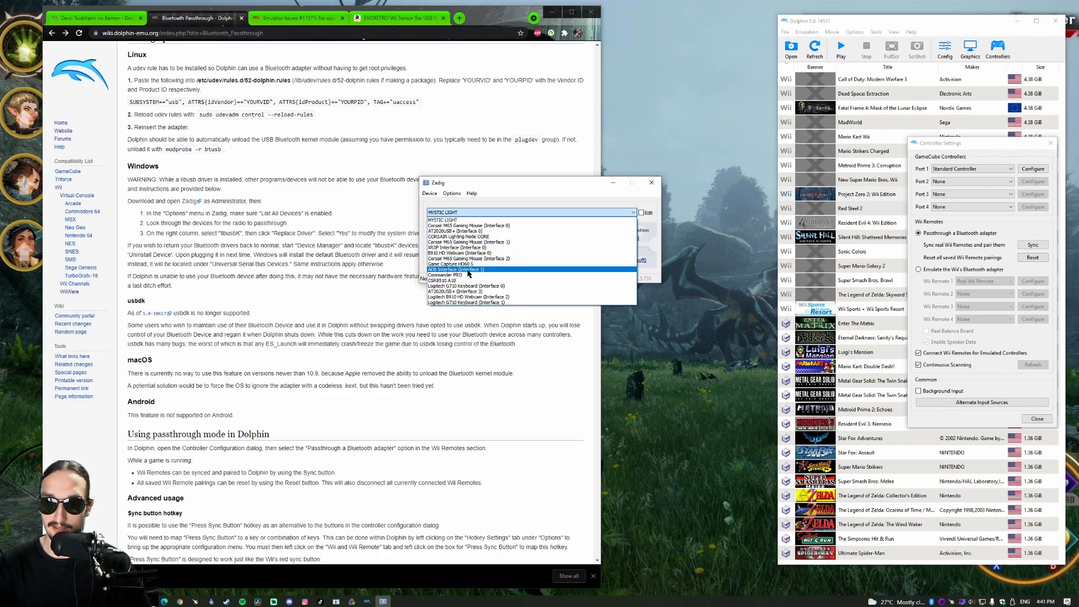
click(469, 242)
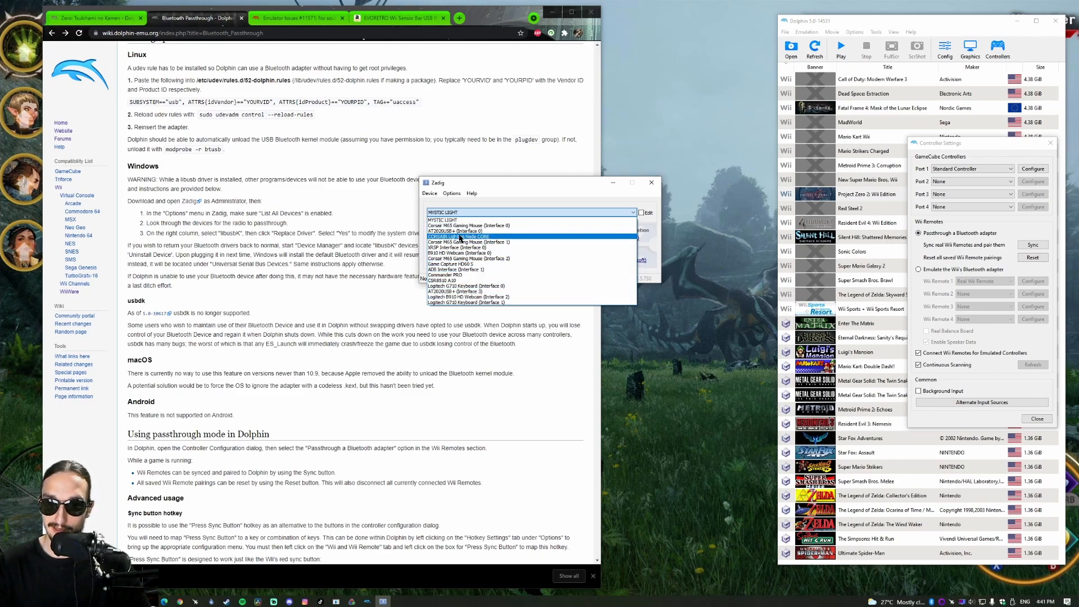
click(468, 247)
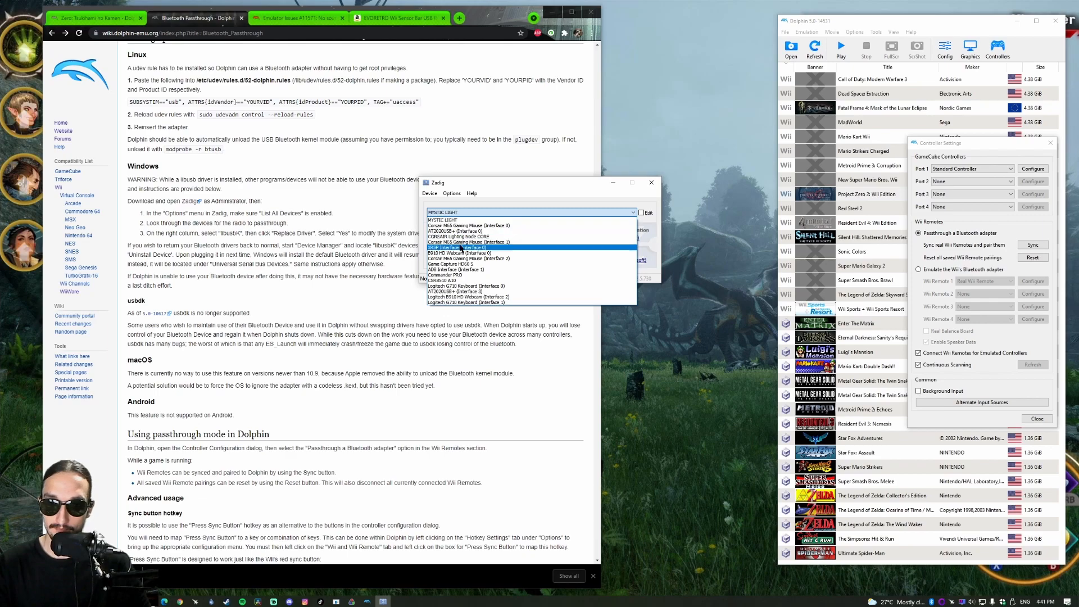
click(468, 258)
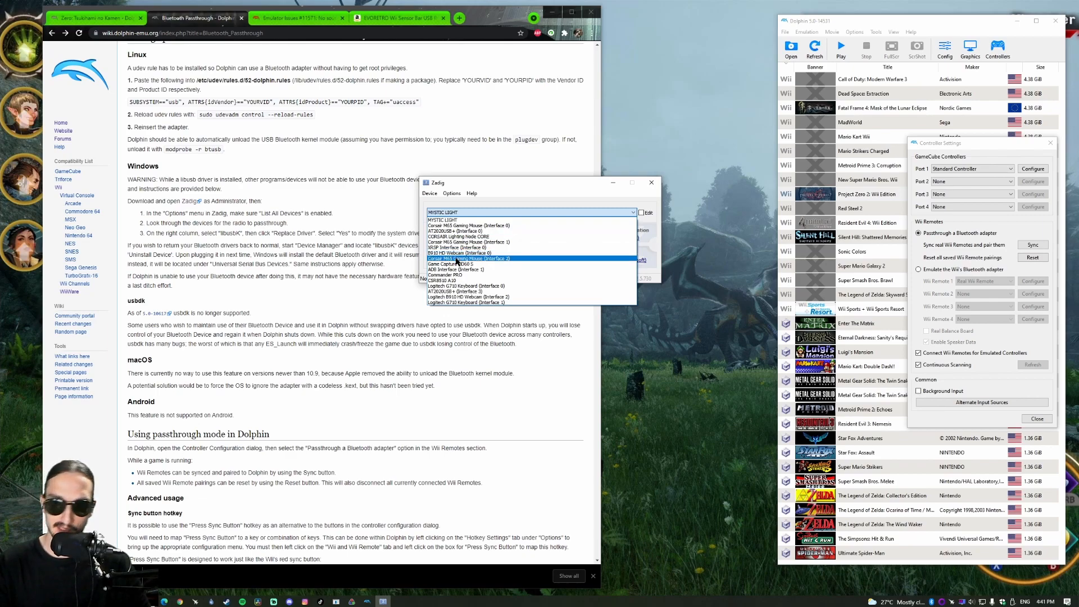
click(468, 264)
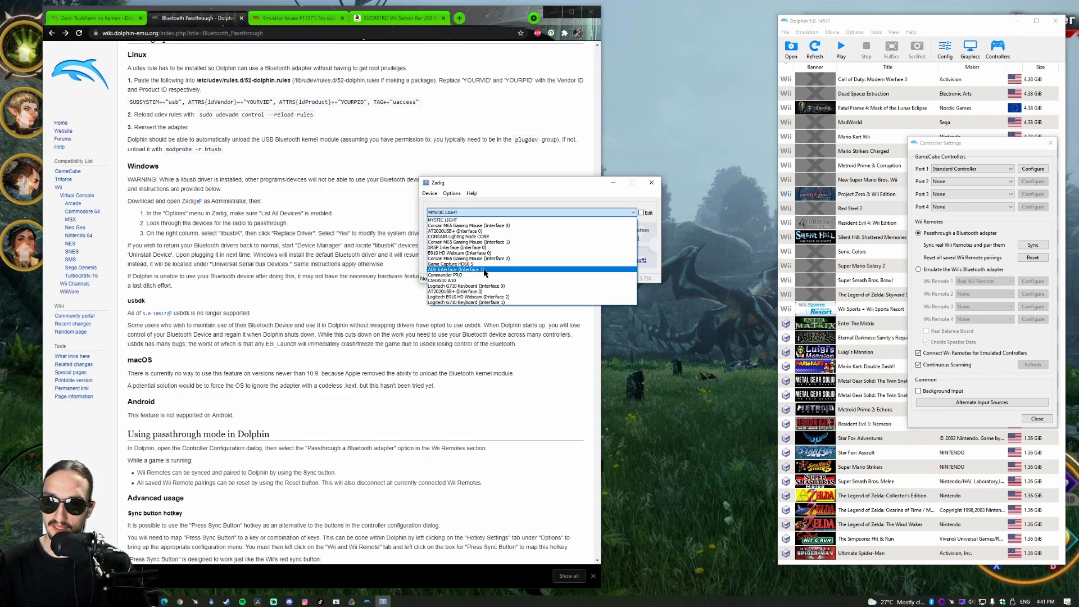
click(468, 274)
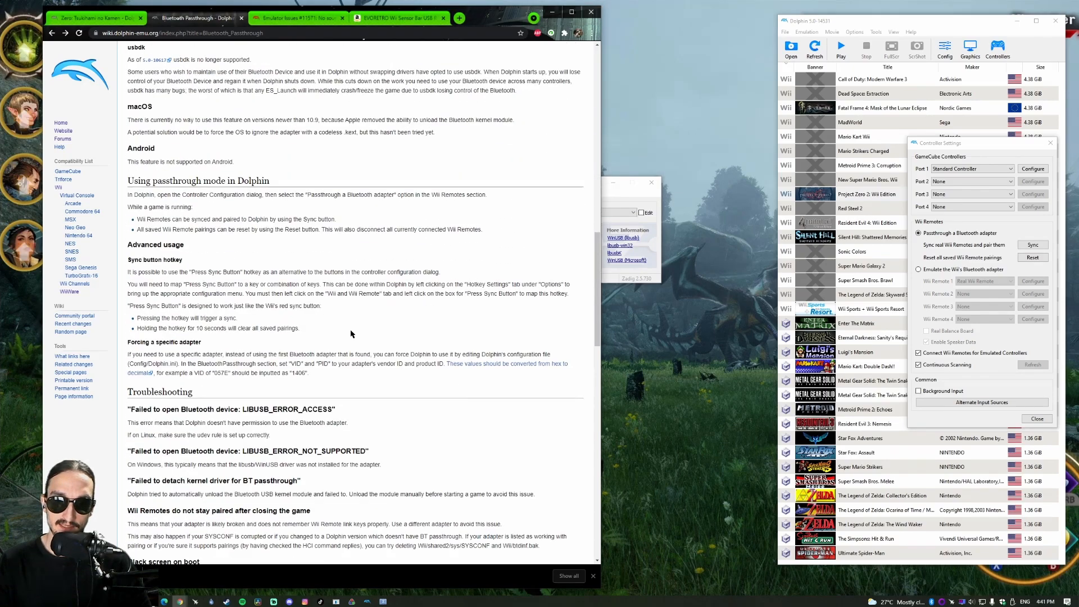
Step: Find the CSR8510 chipset in the wiki's adapter table and highlight it
scroll(down, 3)
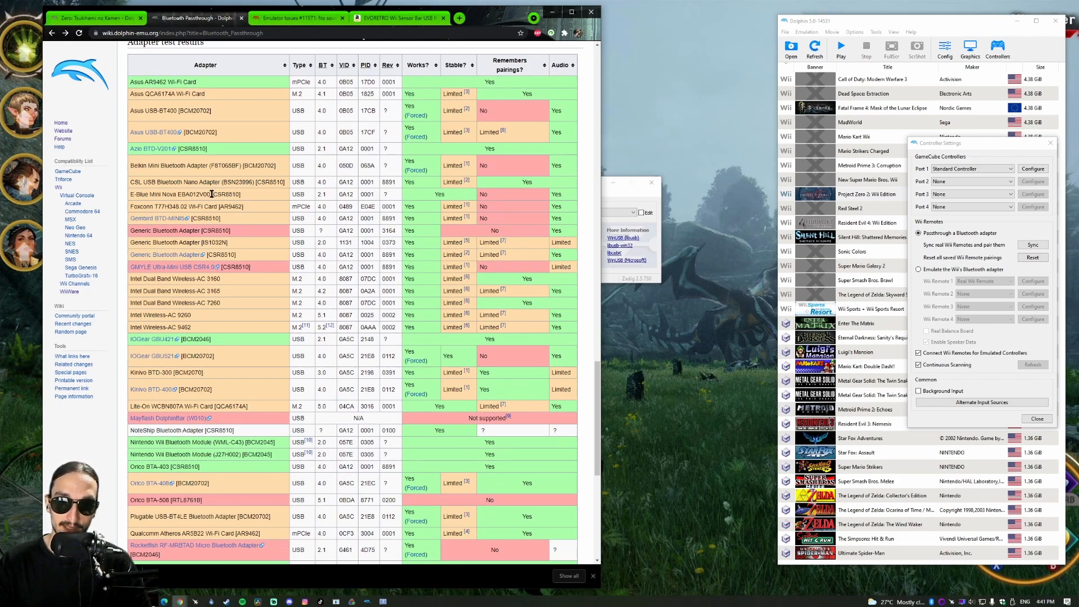
scroll(down, 3)
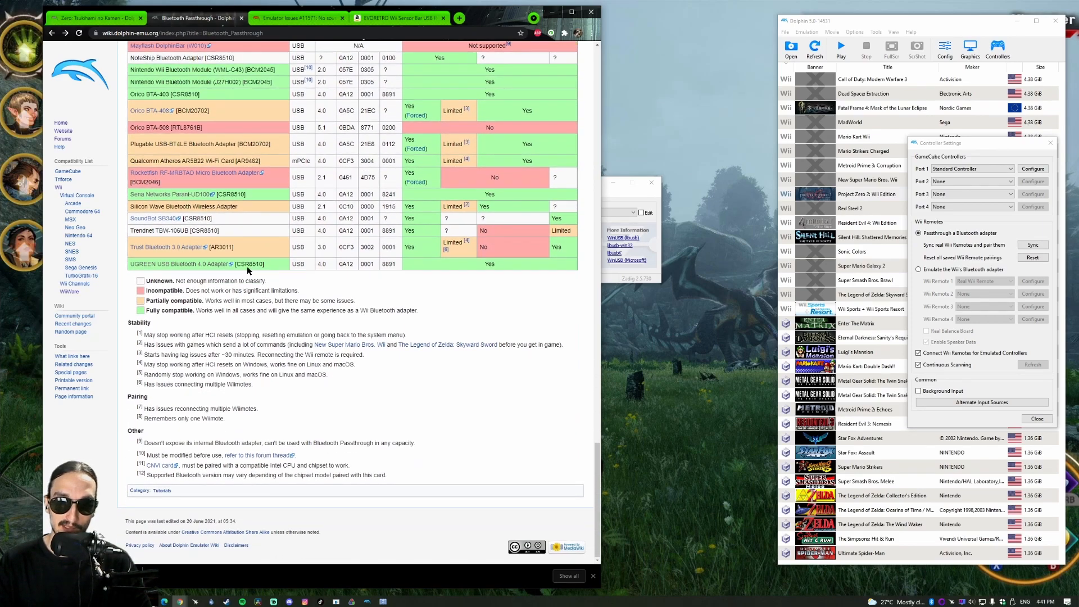
double_click(249, 263)
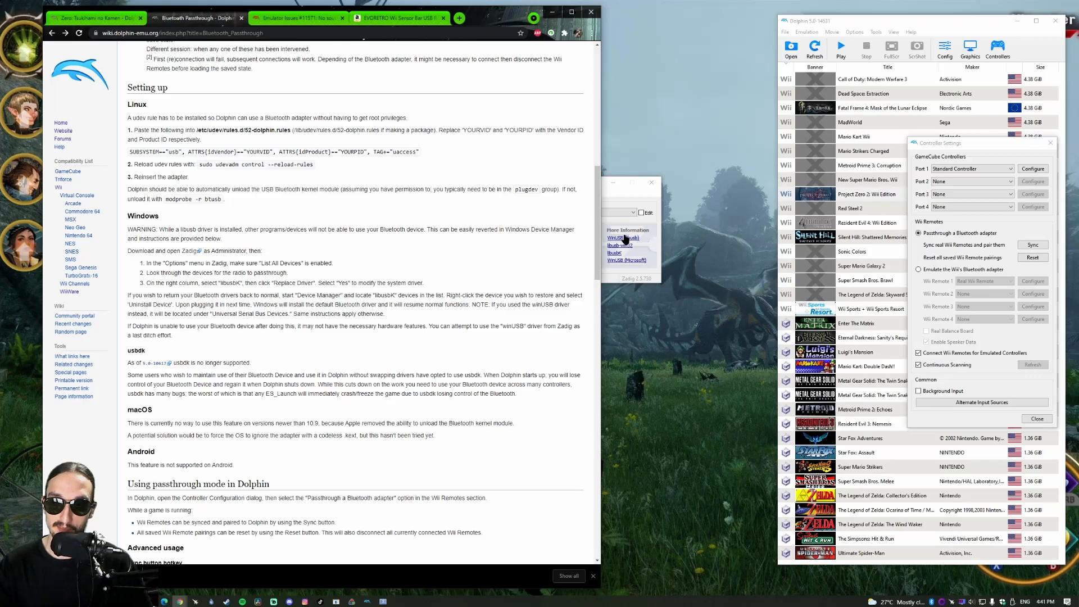
scroll(down, 3)
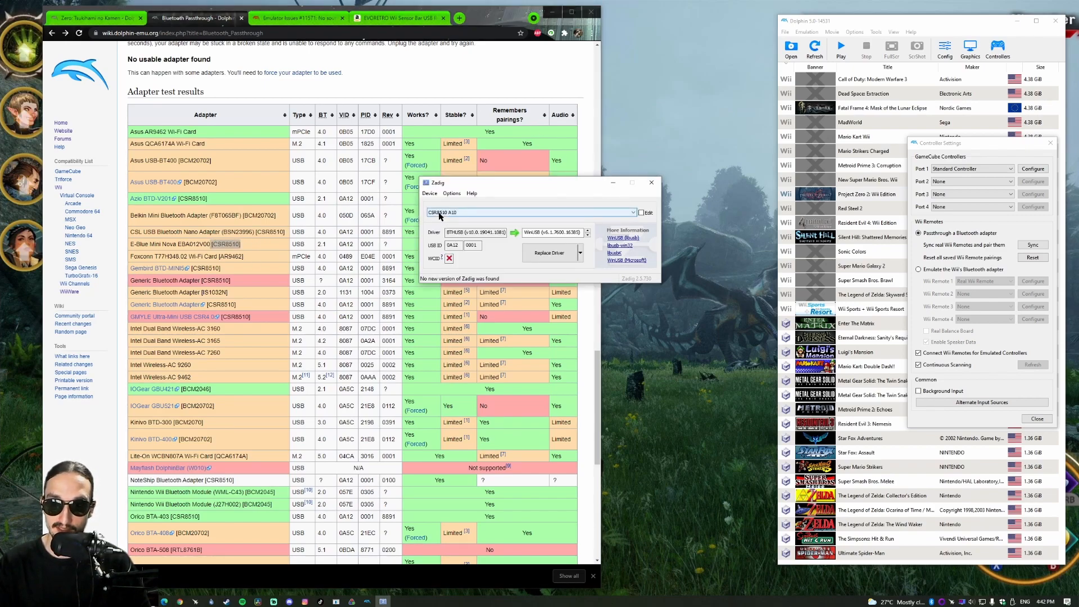
Step: Scroll the wiki's Windows setup steps and move the Zadig window aside
scroll(down, 3)
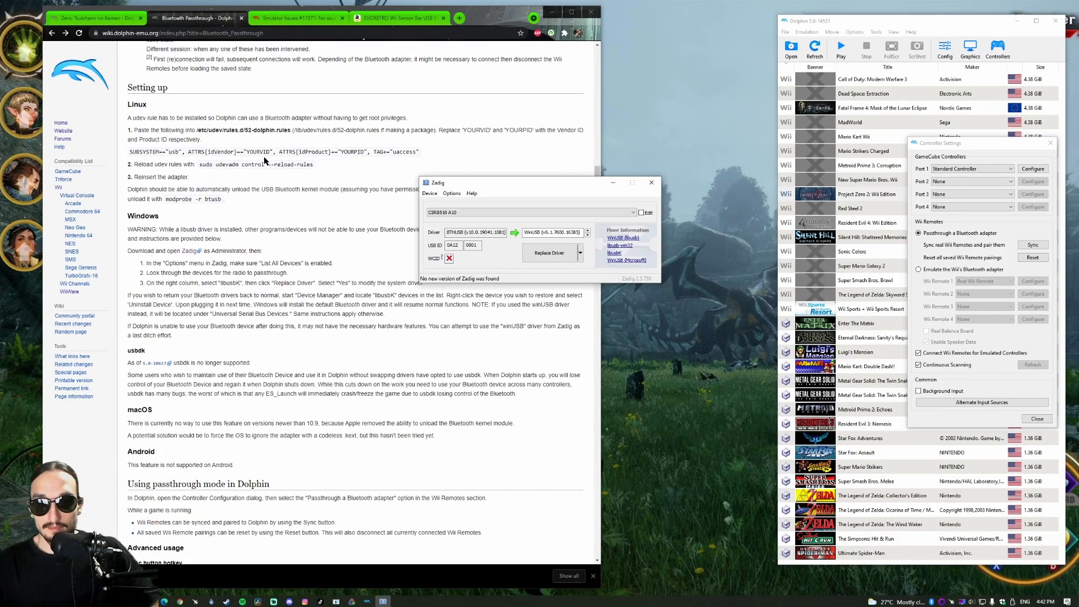
scroll(down, 3)
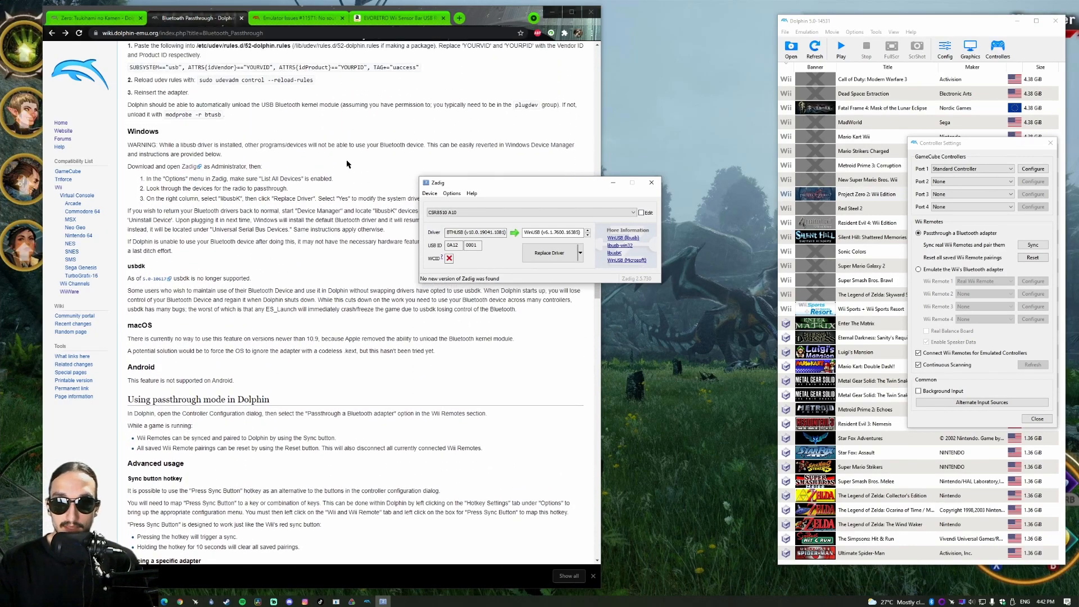
drag(530, 182, 771, 146)
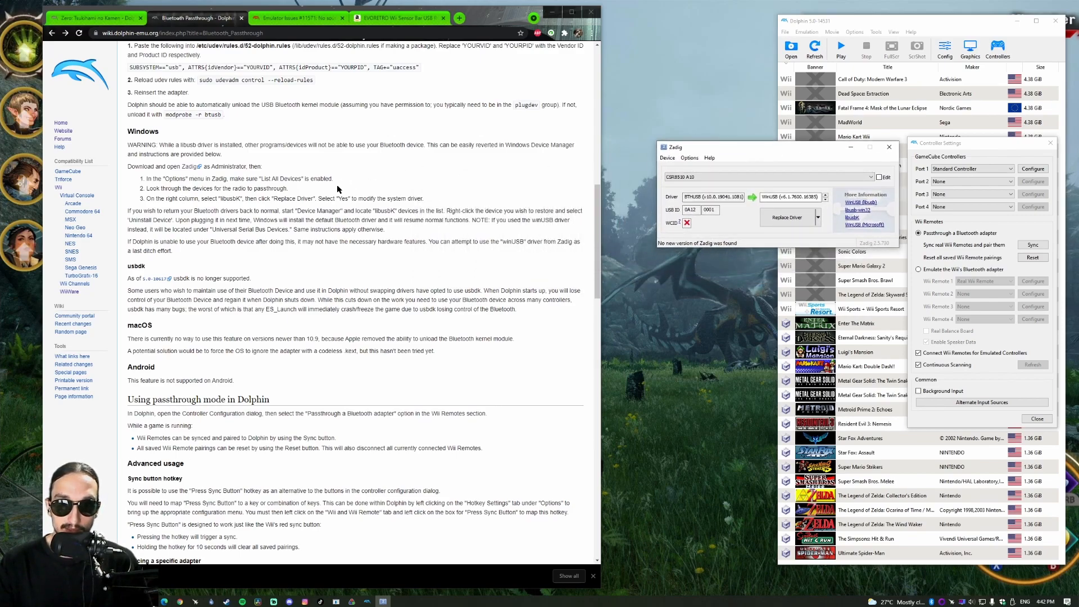
mouse_move(576, 189)
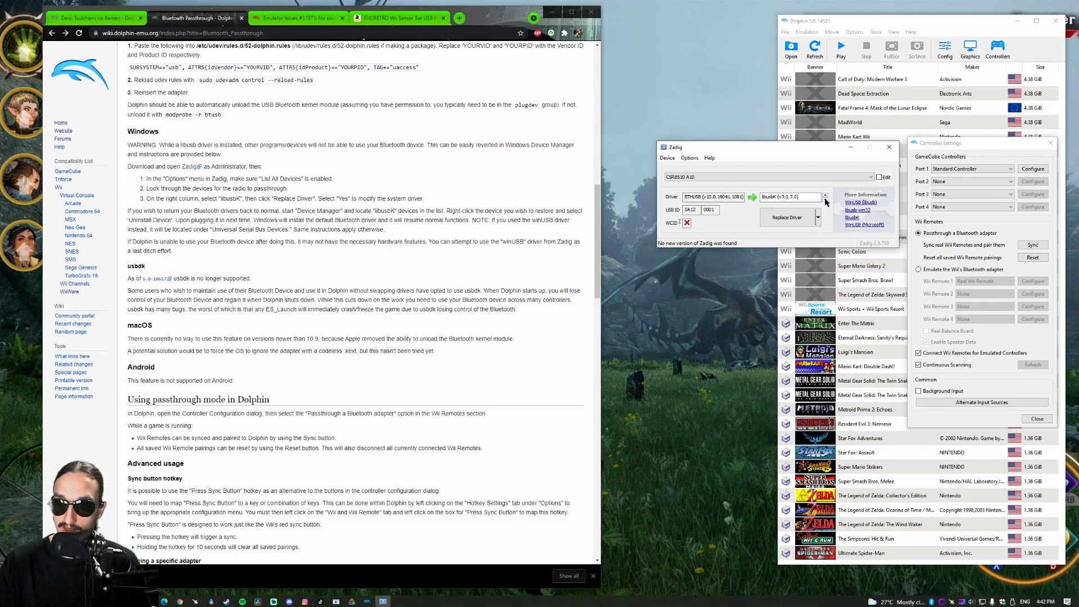
mouse_move(251, 197)
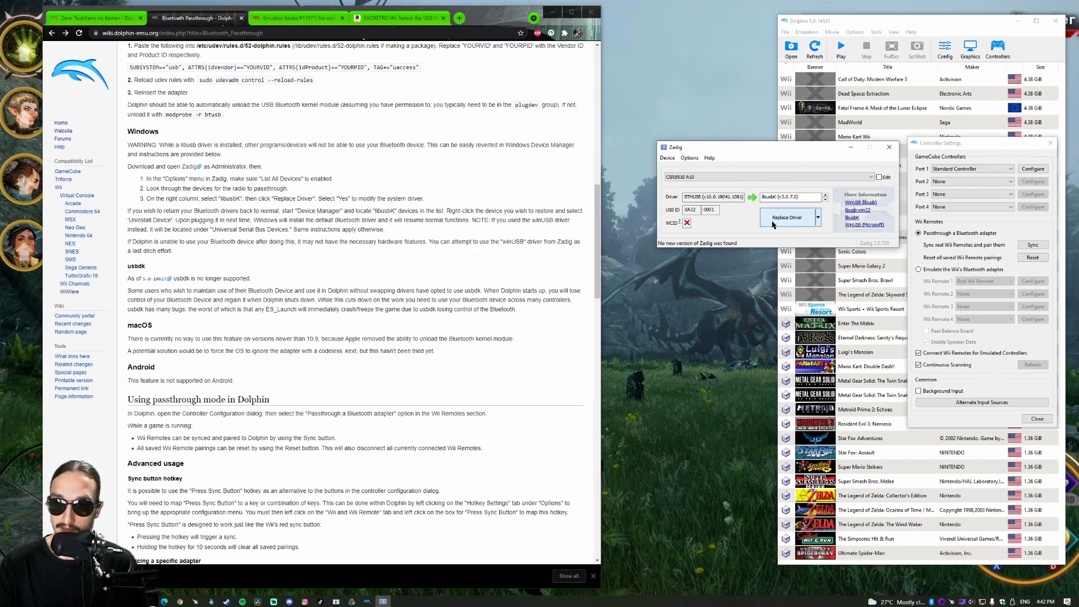
mouse_move(1071, 120)
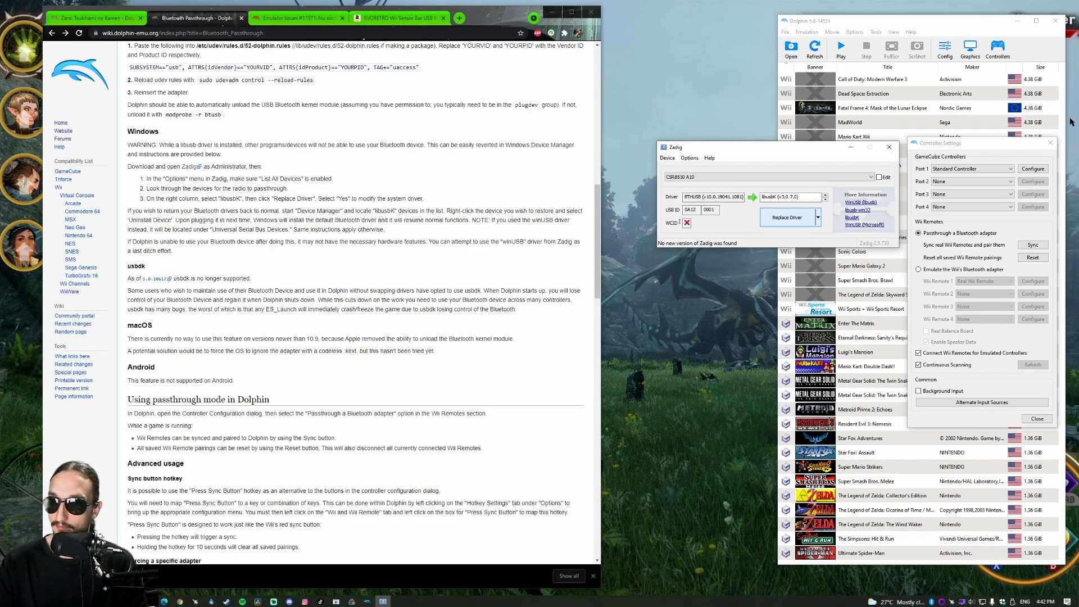
Step: Replace the CSR8510 A10 adapter's driver with libusbK, exit Zadig, and relaunch Dolphin
click(787, 217)
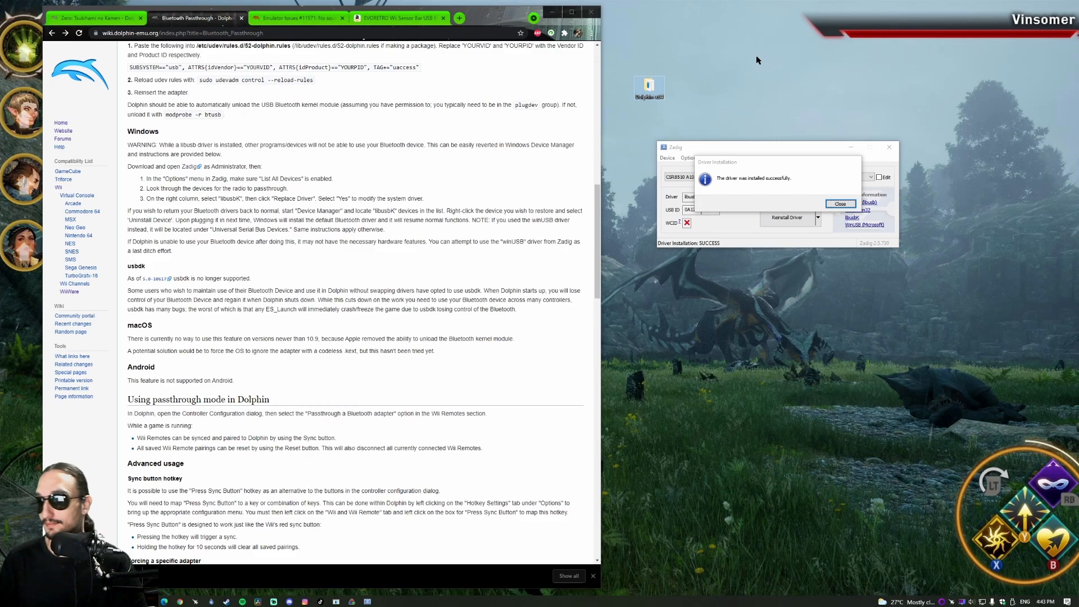
mouse_move(851, 187)
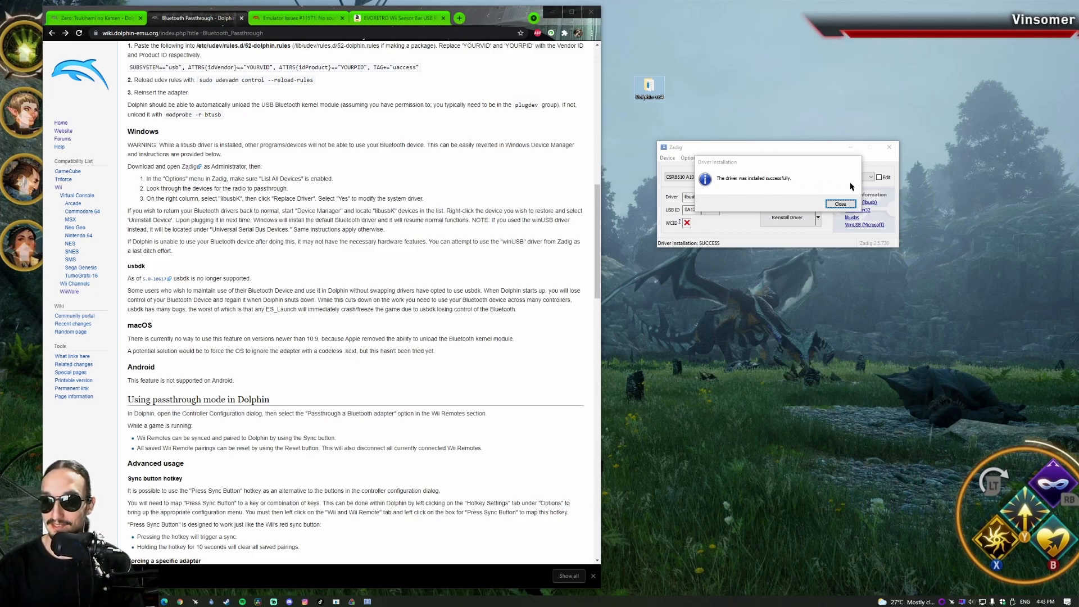
click(841, 203)
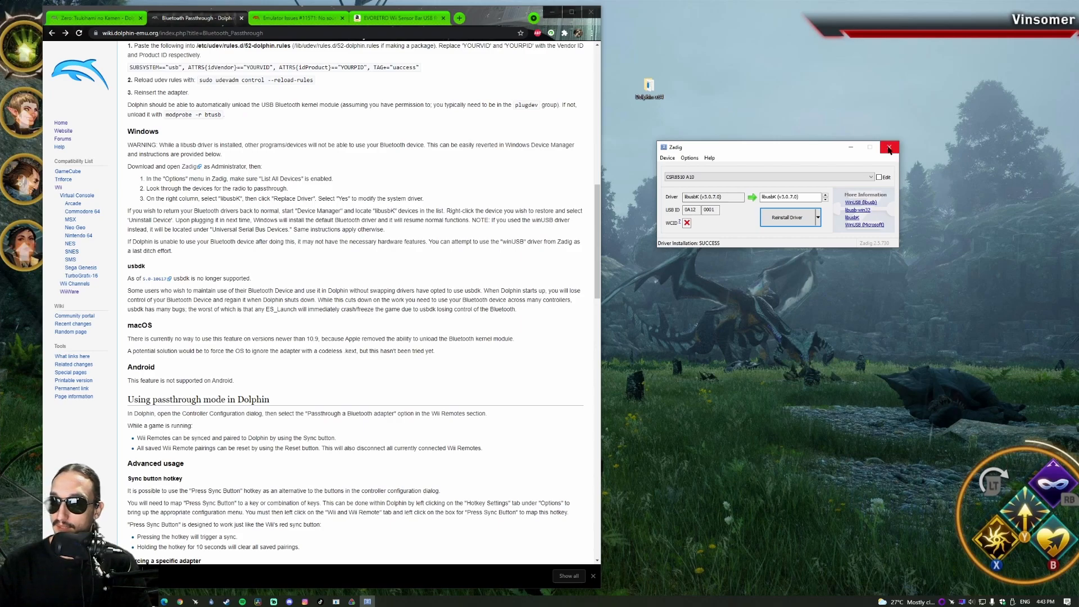
click(889, 147)
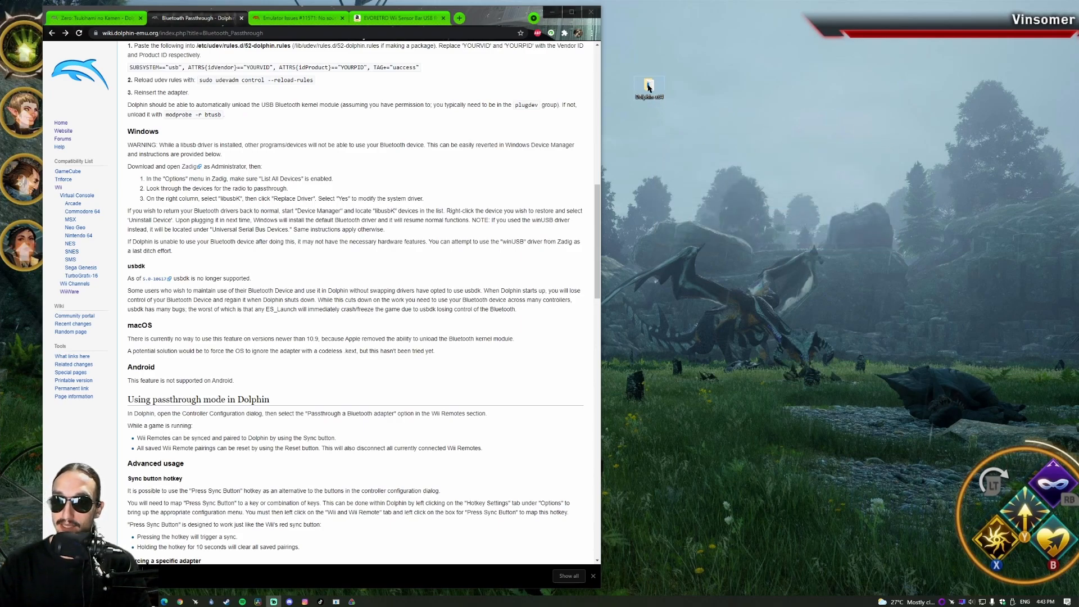
double_click(647, 88)
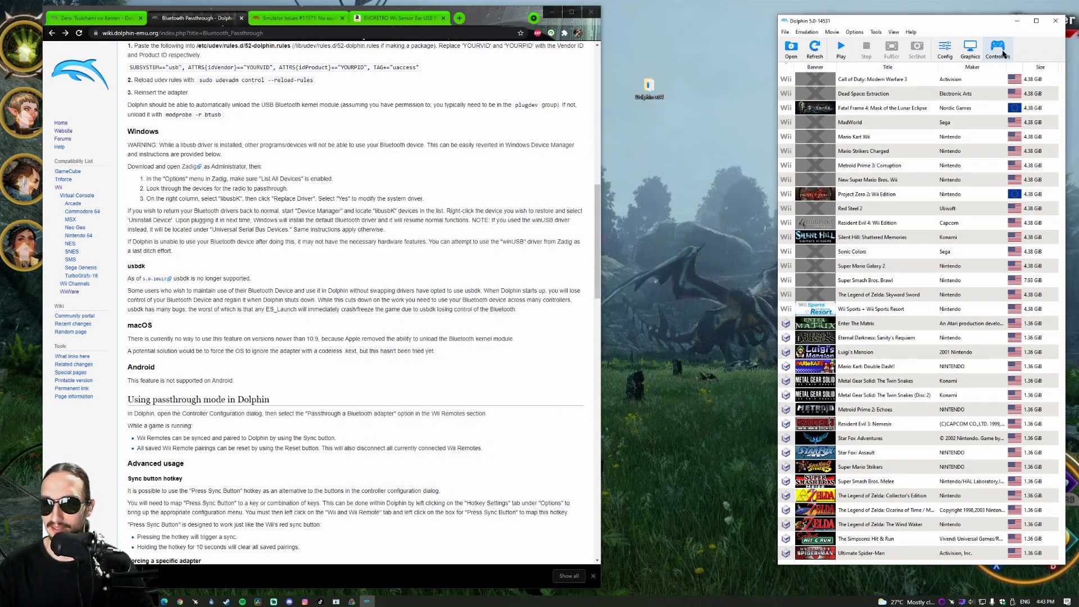
mouse_move(996, 48)
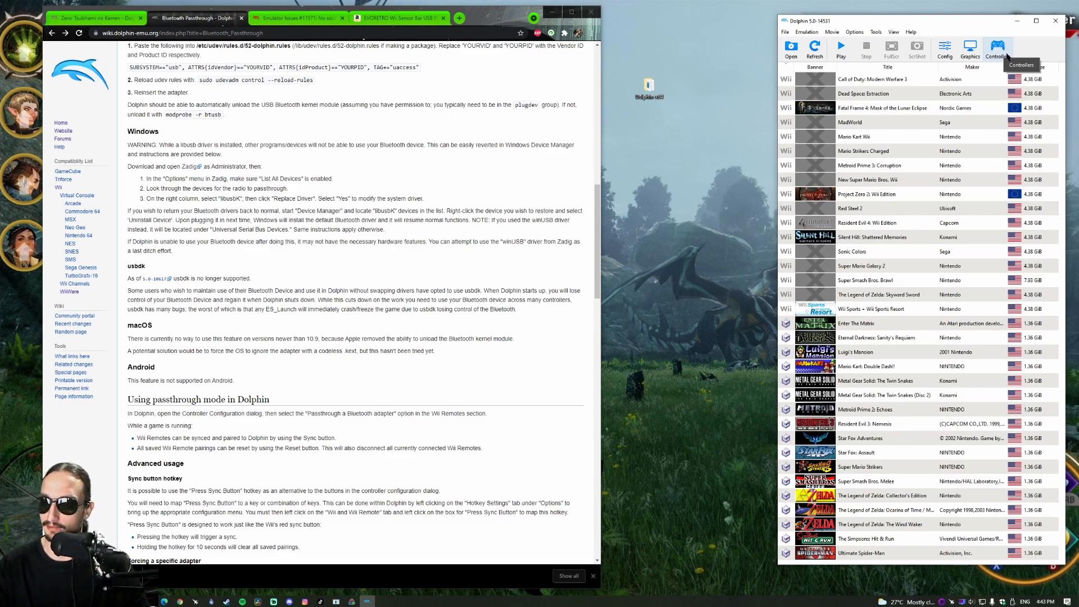
click(997, 50)
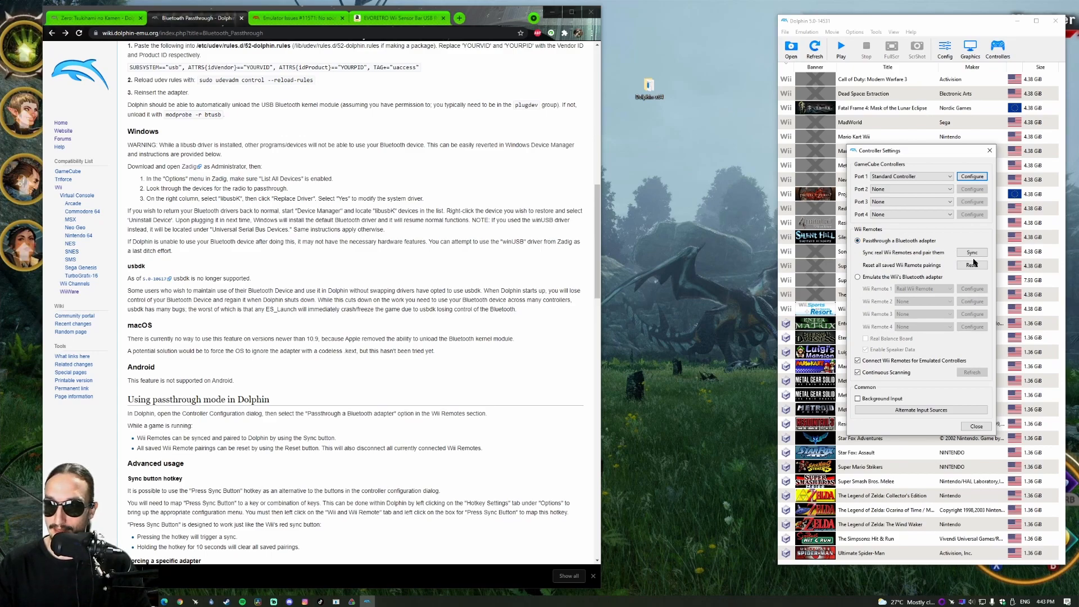
click(971, 252)
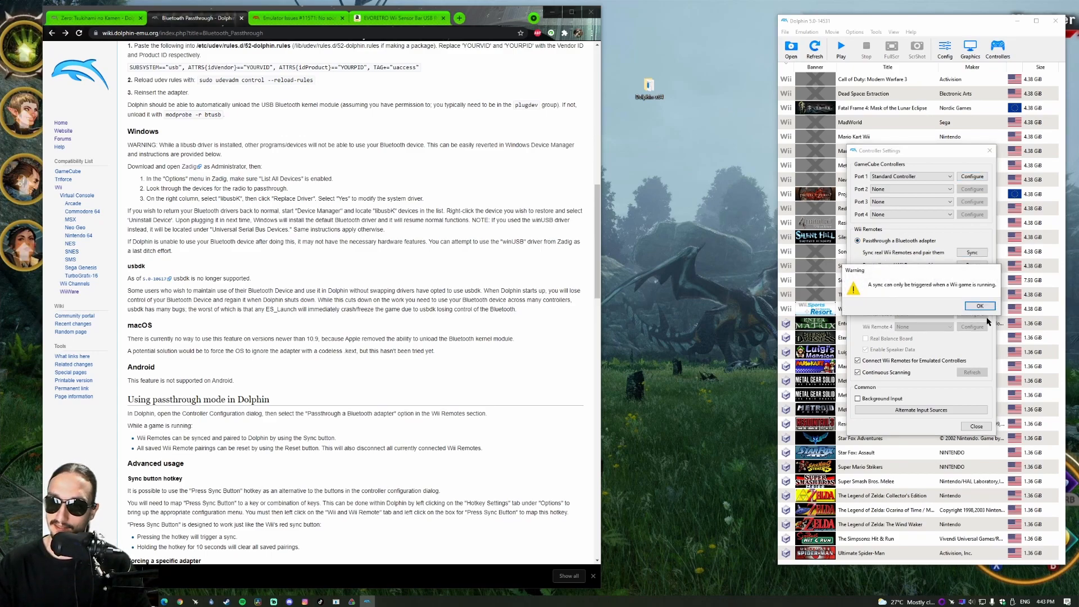
click(980, 306)
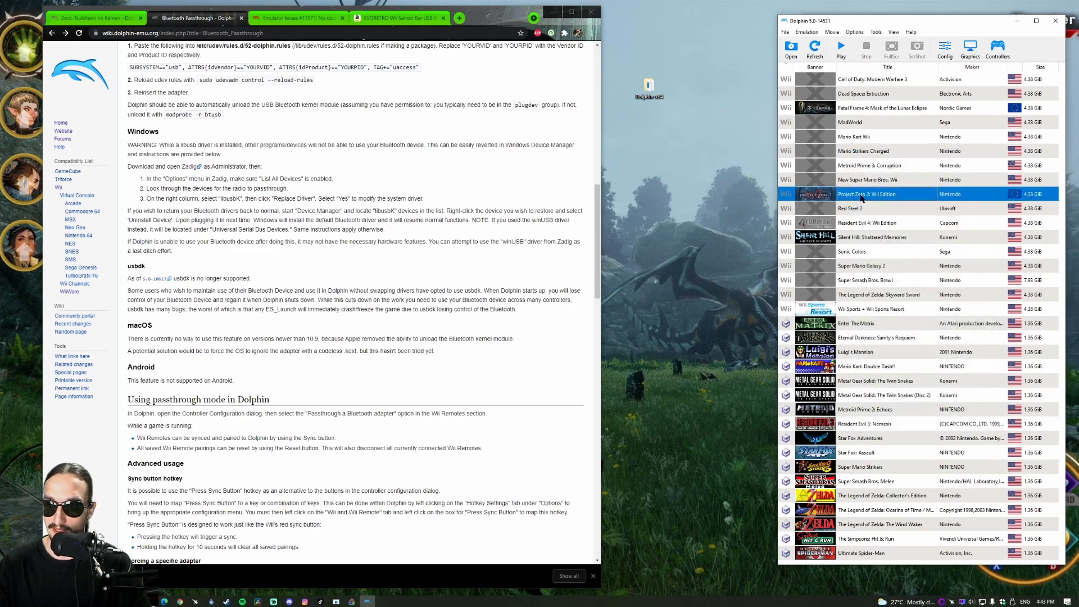
click(840, 49)
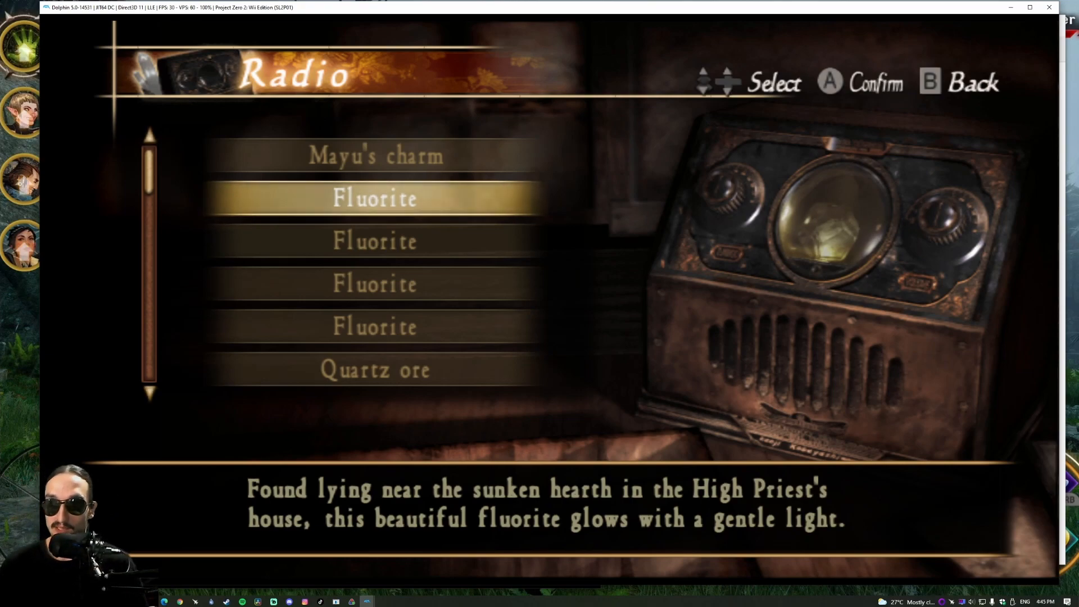
Step: Browse the Radio stones down to Aragonite, play one, then confirm stopping Project Zero 2
key(down)
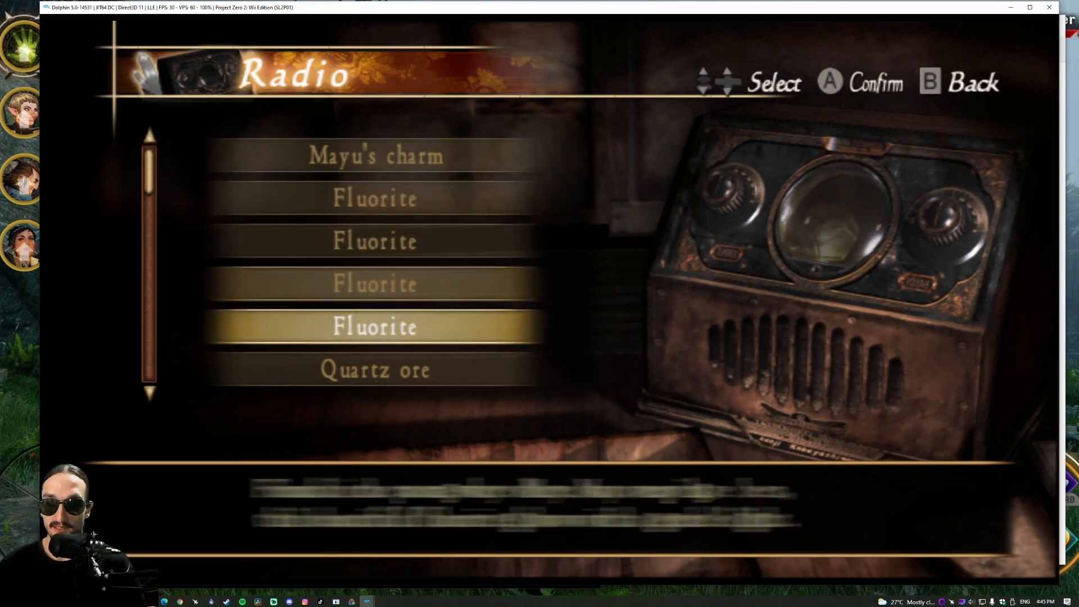
key(down)
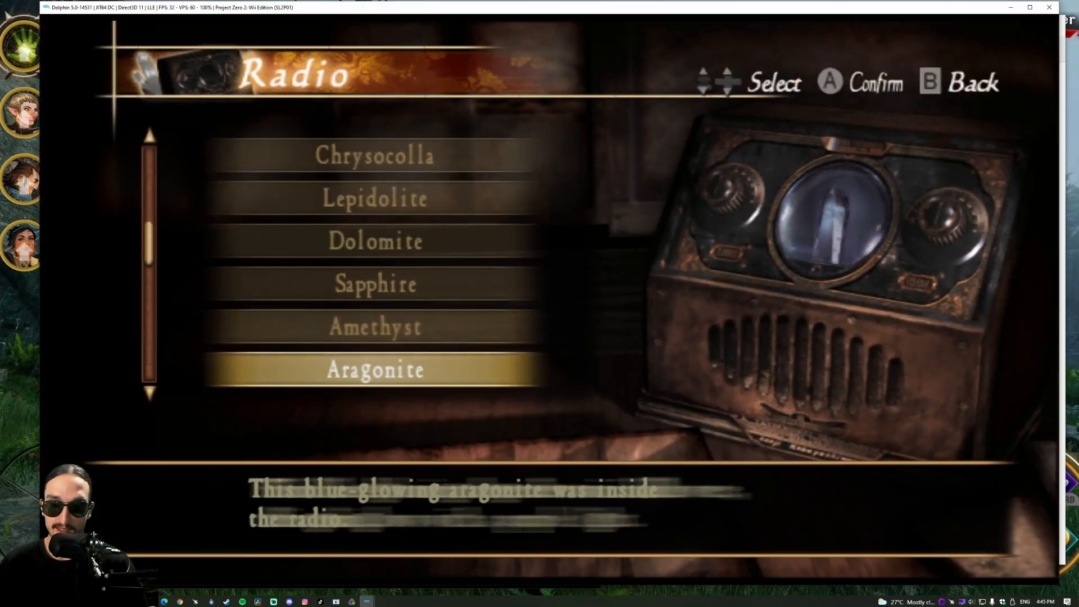
key(B)
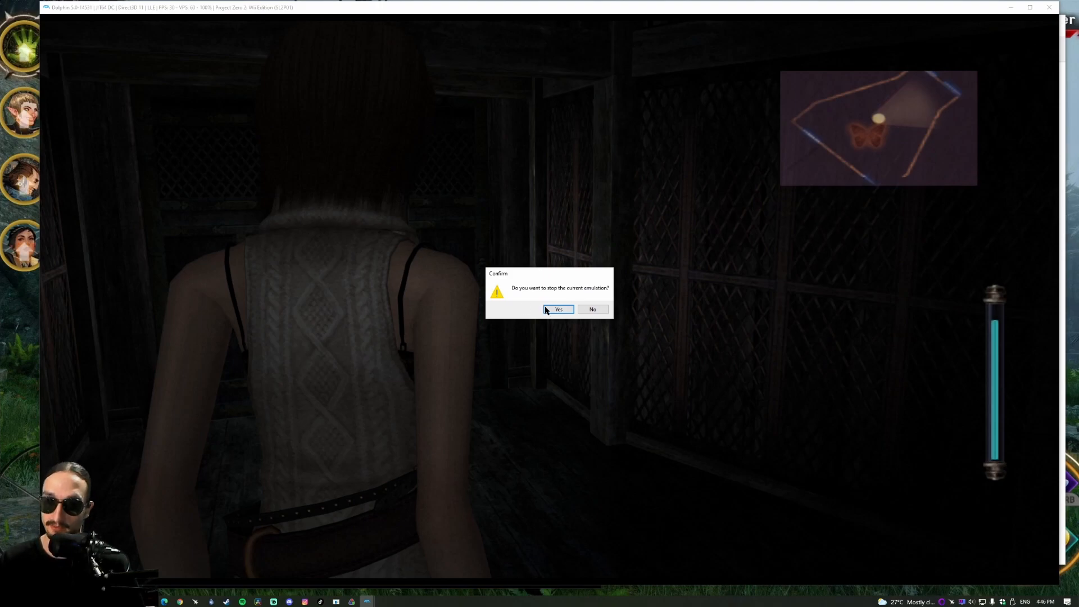
click(558, 309)
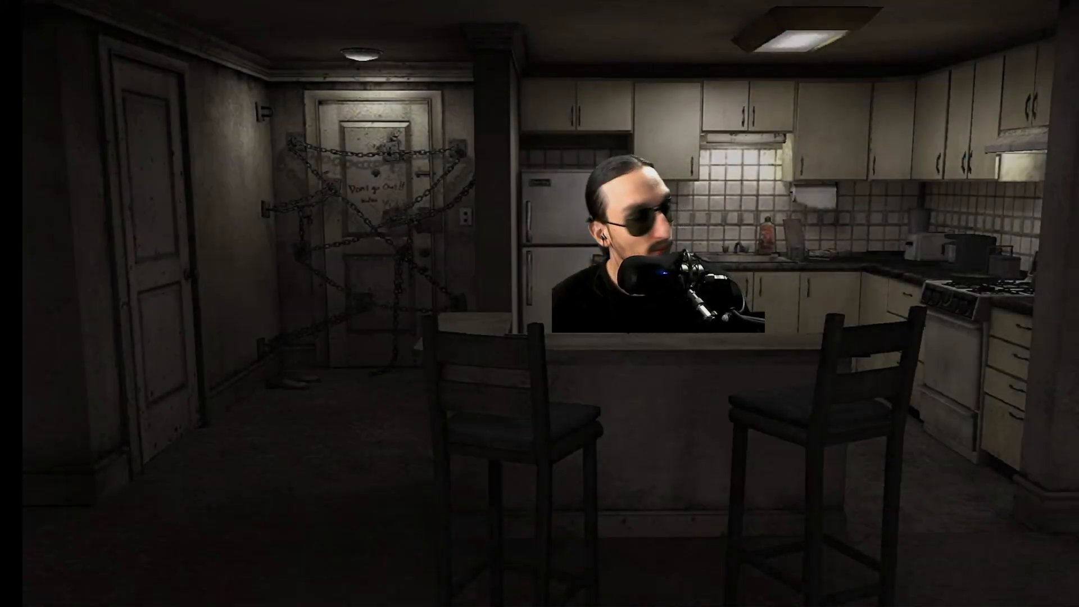